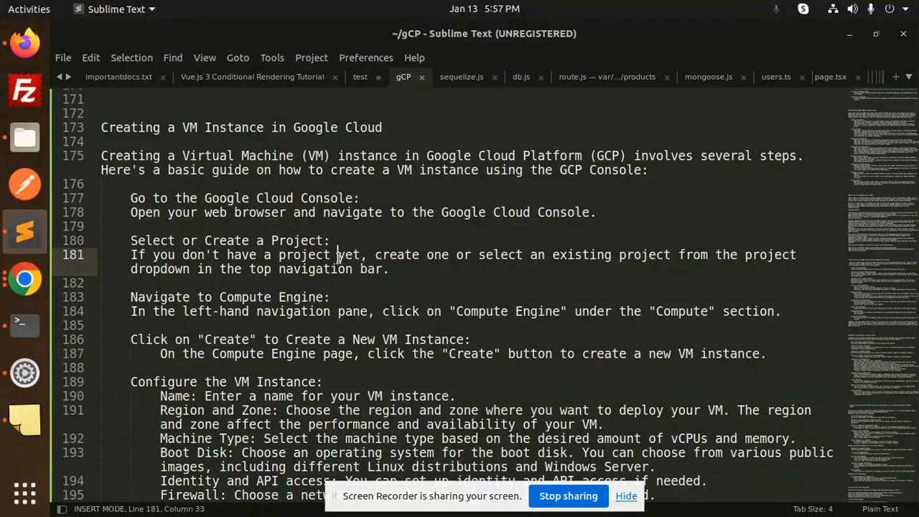
mouse_move(25, 260)
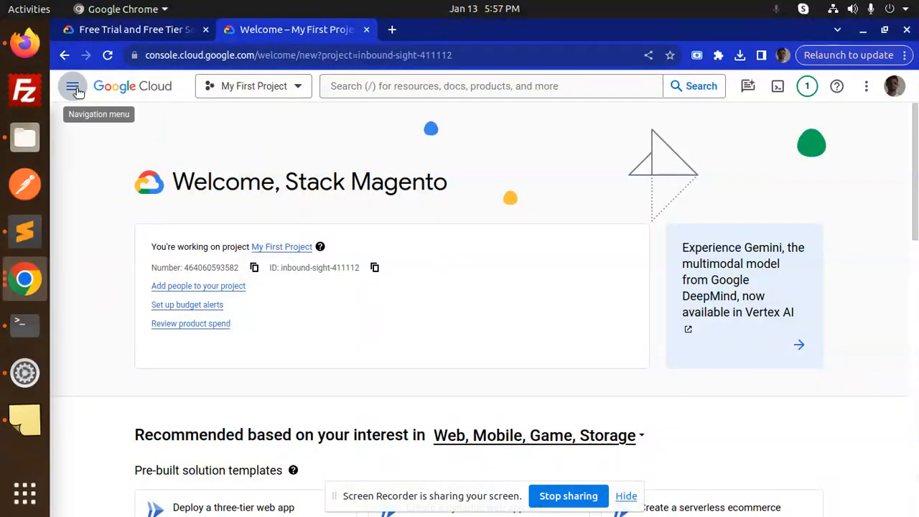
- Navigate to Compute Engine > VM instances, landing on the un-enabled Compute Engine API page
click(72, 86)
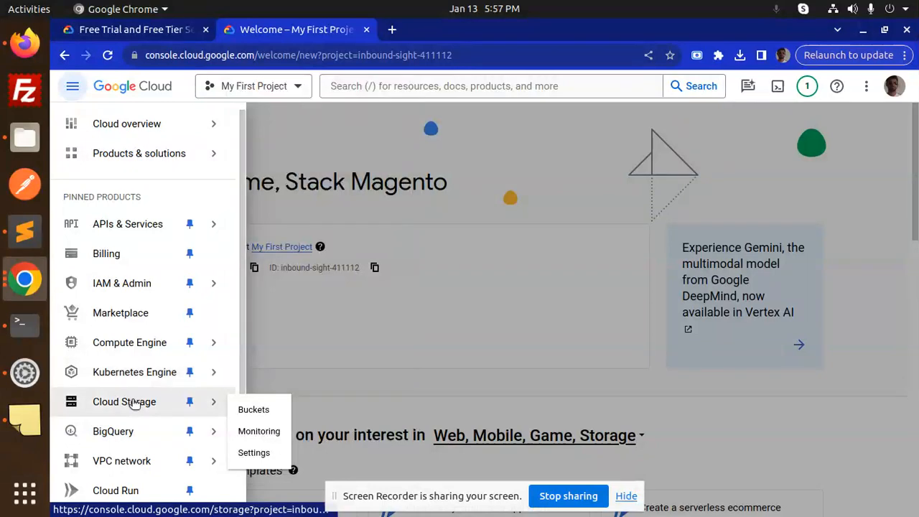
mouse_move(127, 223)
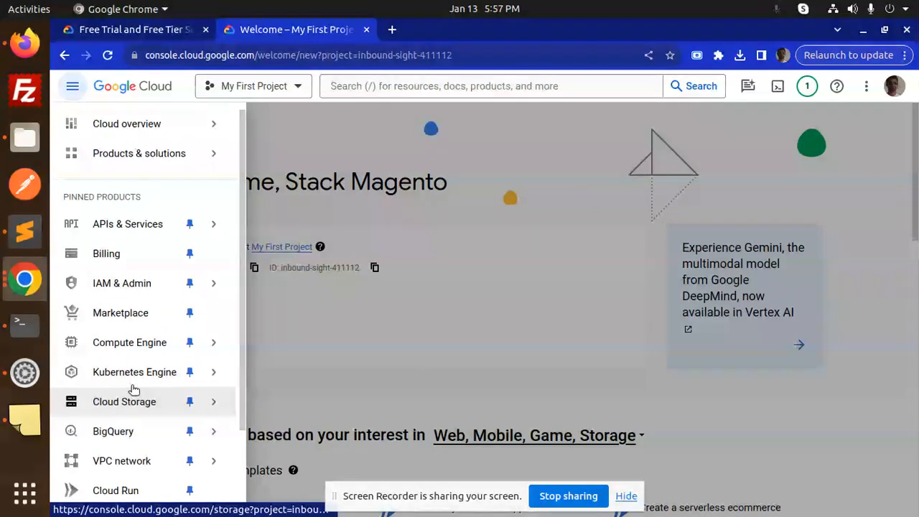
click(127, 223)
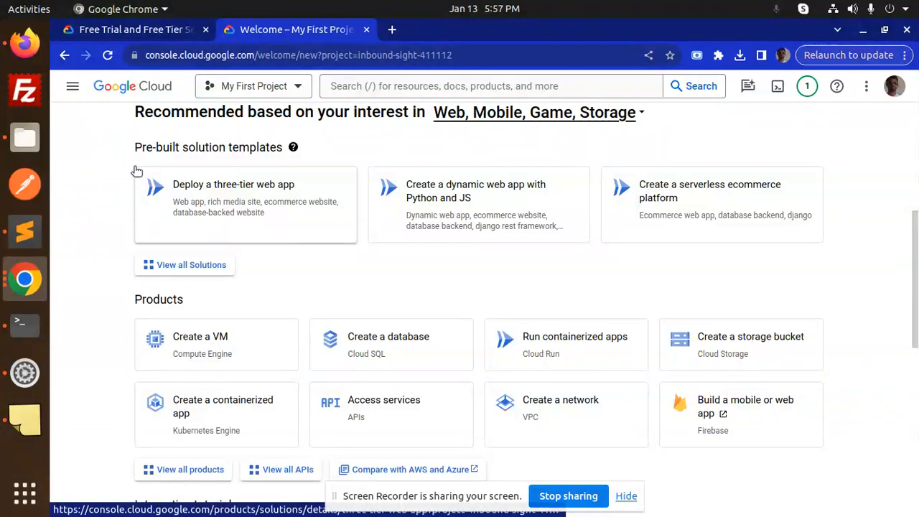
click(72, 85)
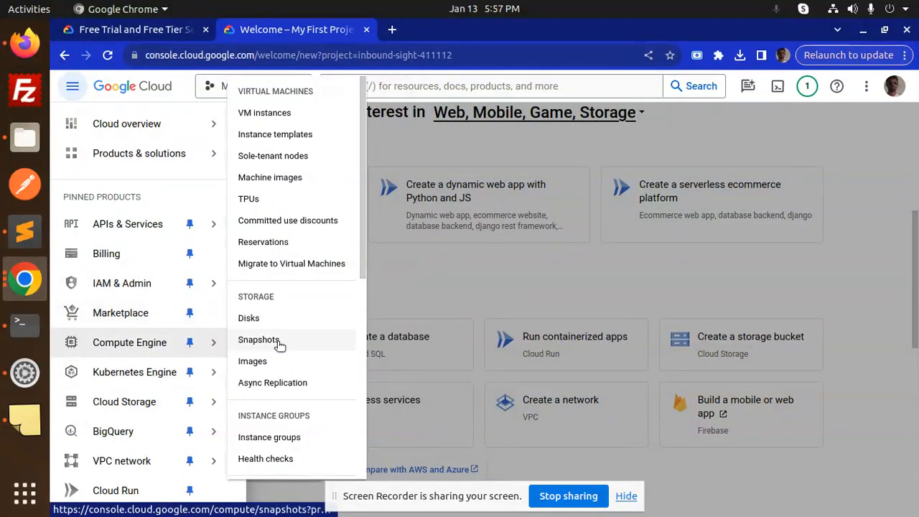
click(264, 113)
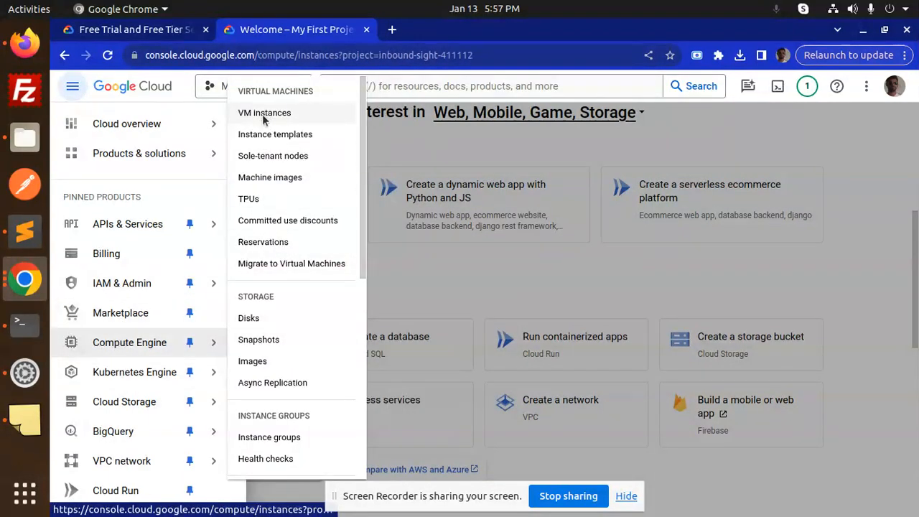
click(264, 113)
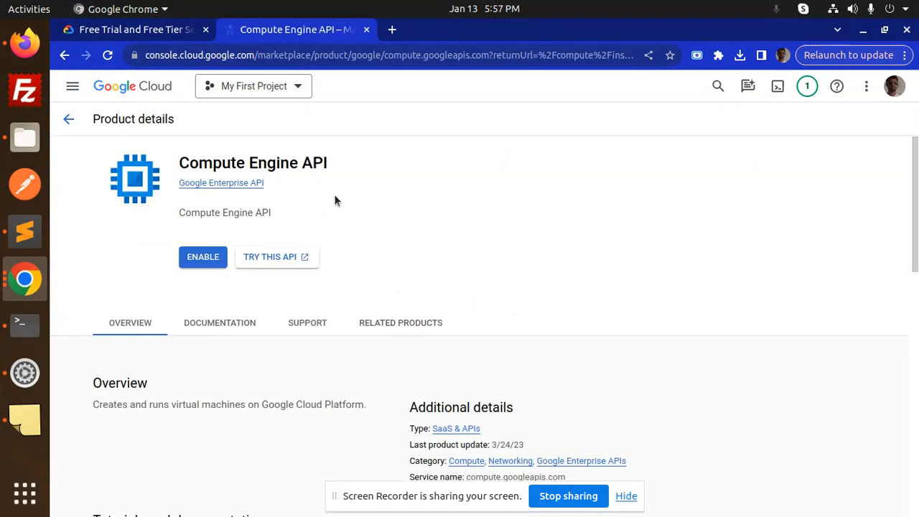
mouse_move(25, 231)
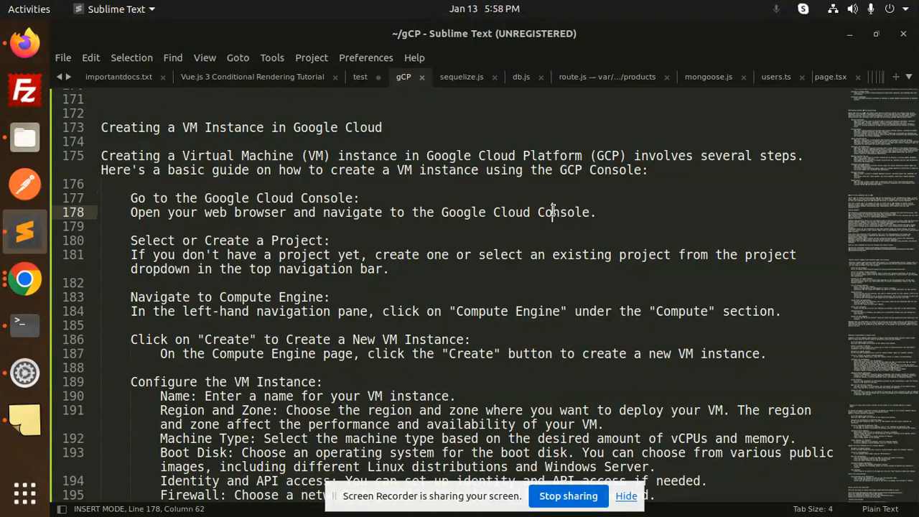
- Review the gCP tab's notes on creating a VM instance in Sublime Text
click(290, 240)
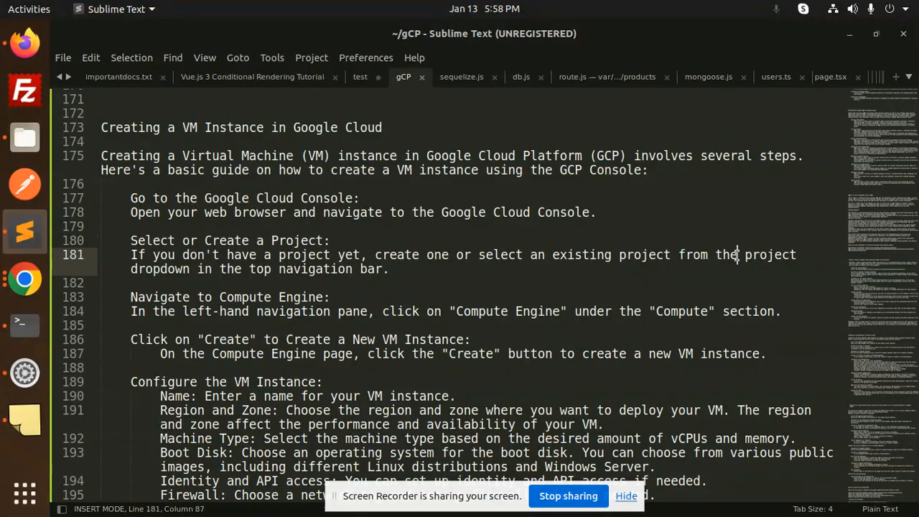
click(295, 297)
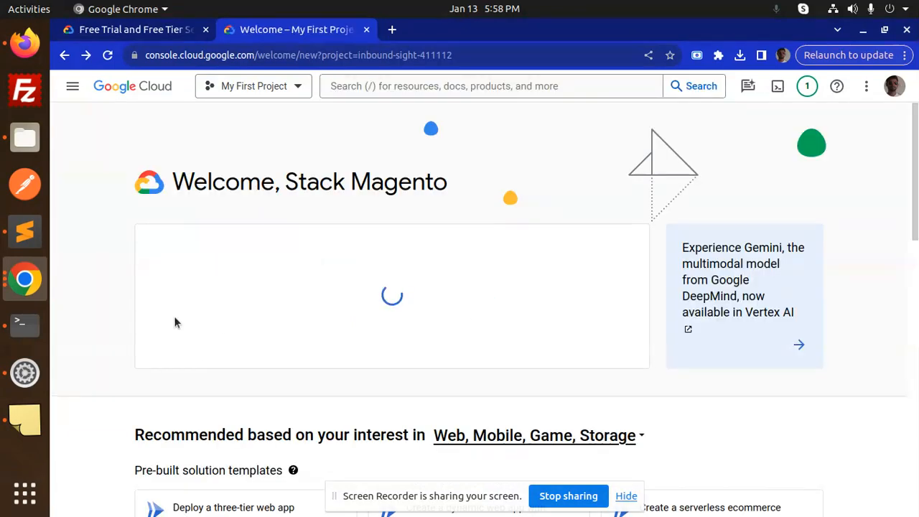
- Return to Compute Engine > VM instances and start enabling the Compute Engine API
click(72, 86)
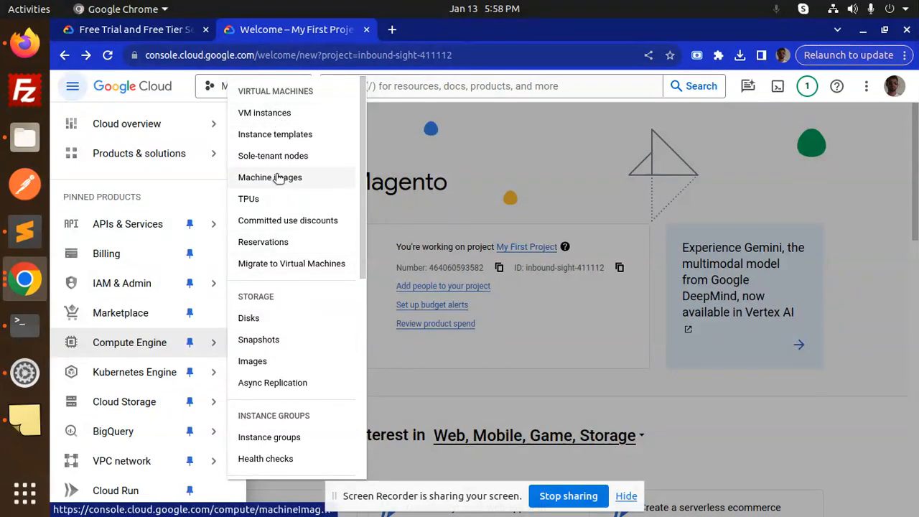
mouse_move(270, 437)
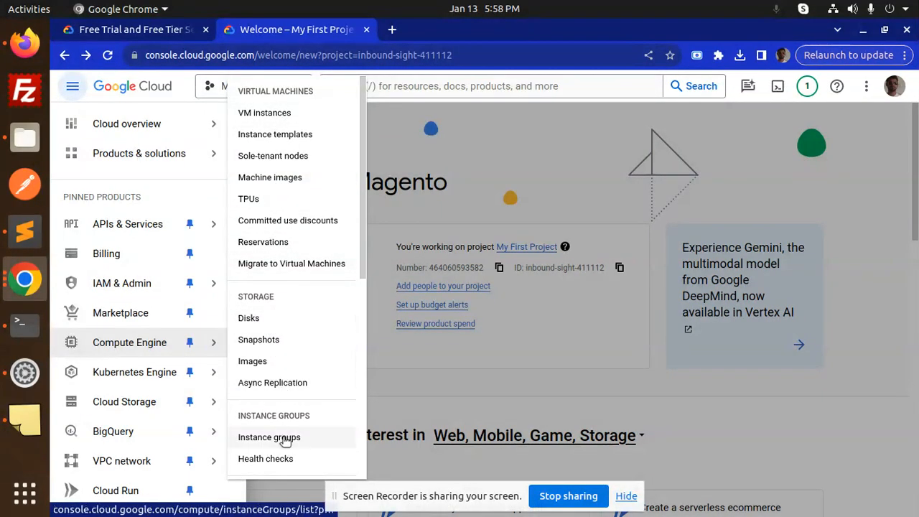
mouse_move(264, 113)
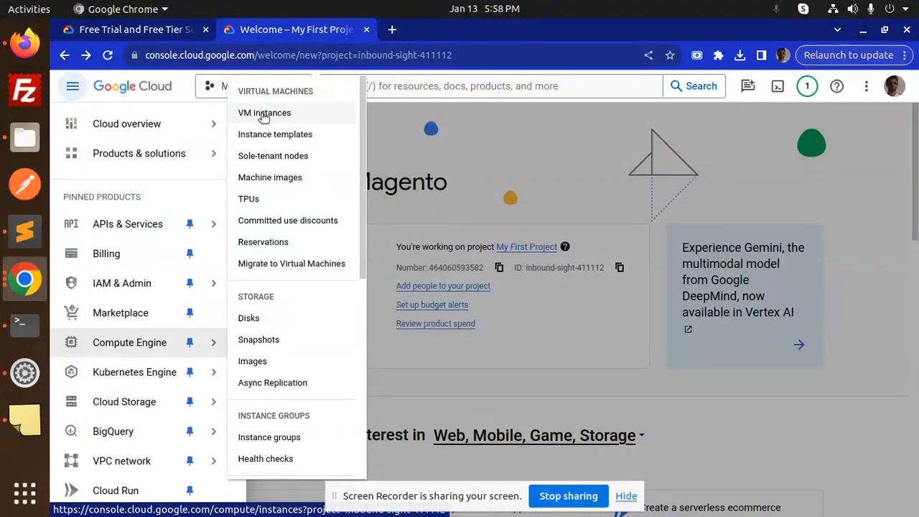
click(264, 112)
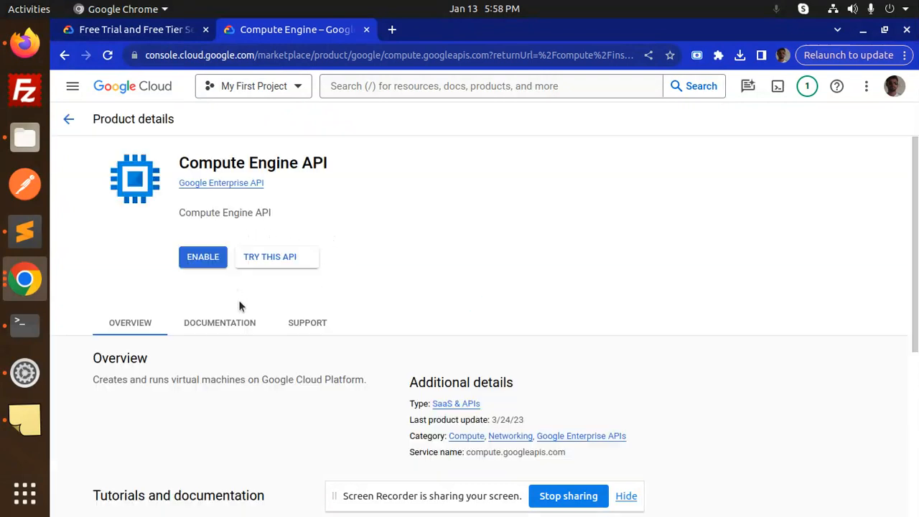
click(202, 256)
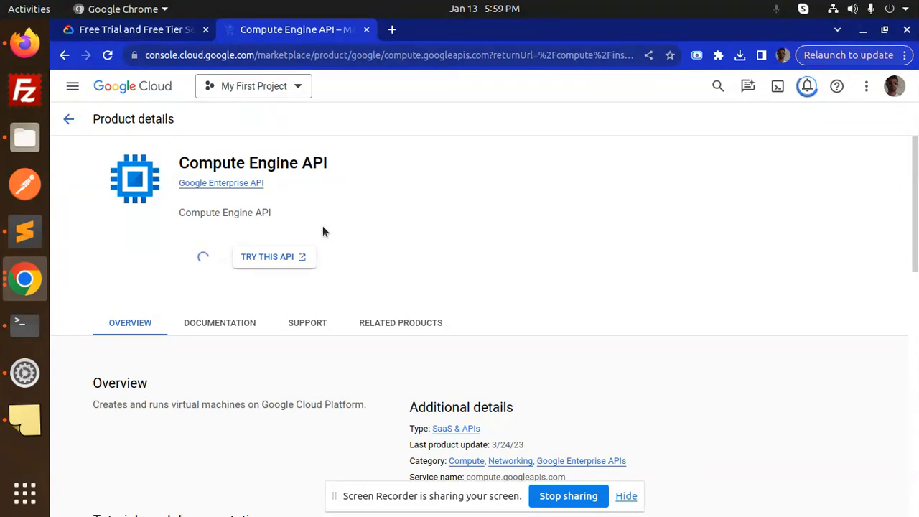
- Let the Compute Engine API finish enabling and reach the VM instances page with its tutorial
scroll(down, 3)
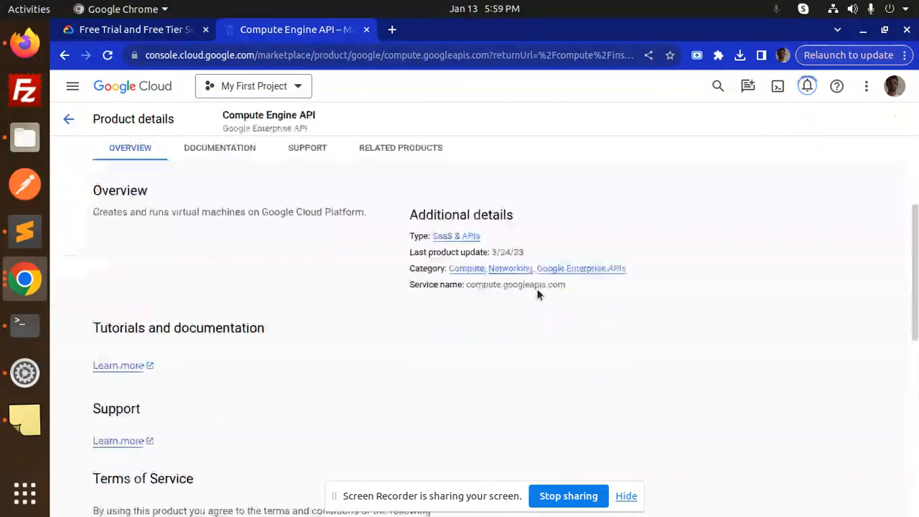
scroll(down, 3)
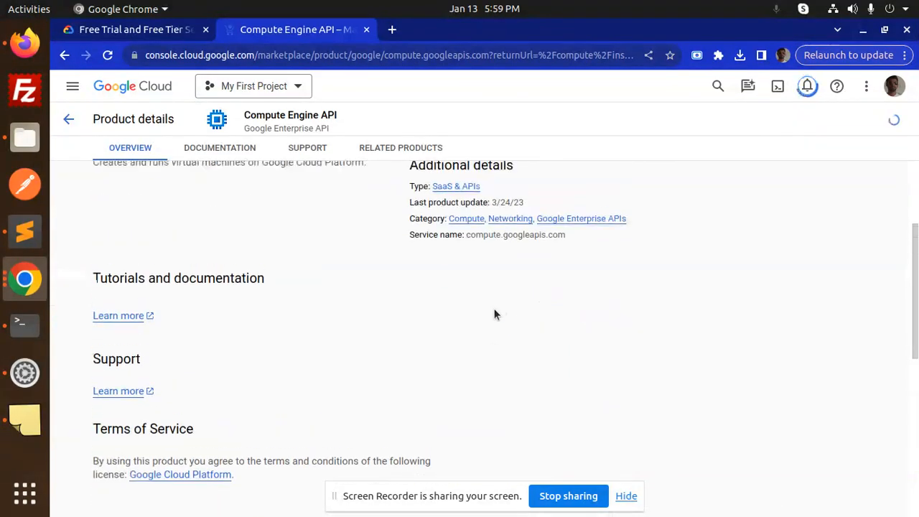
click(220, 147)
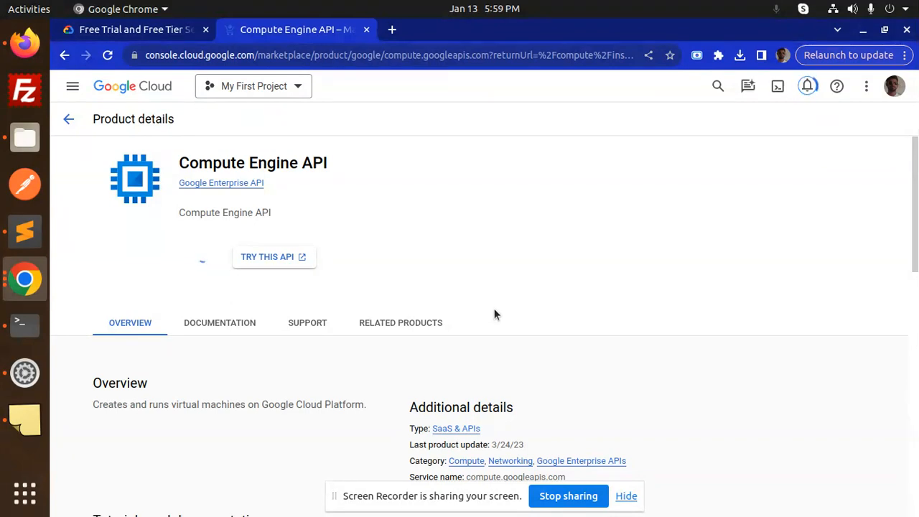
click(25, 278)
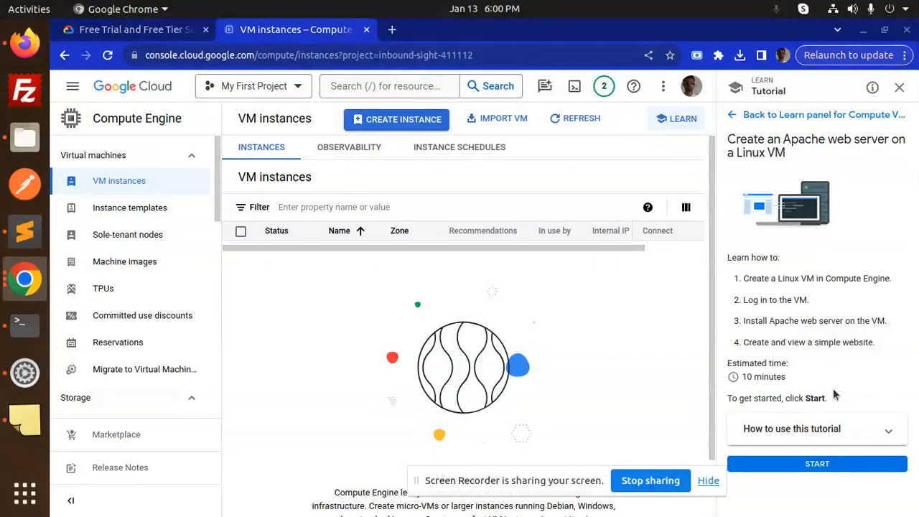
mouse_move(879, 291)
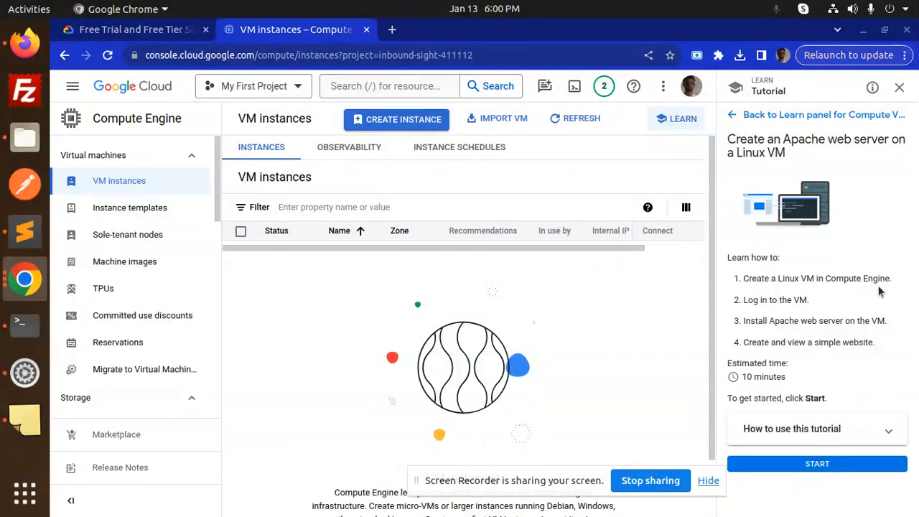
mouse_move(883, 324)
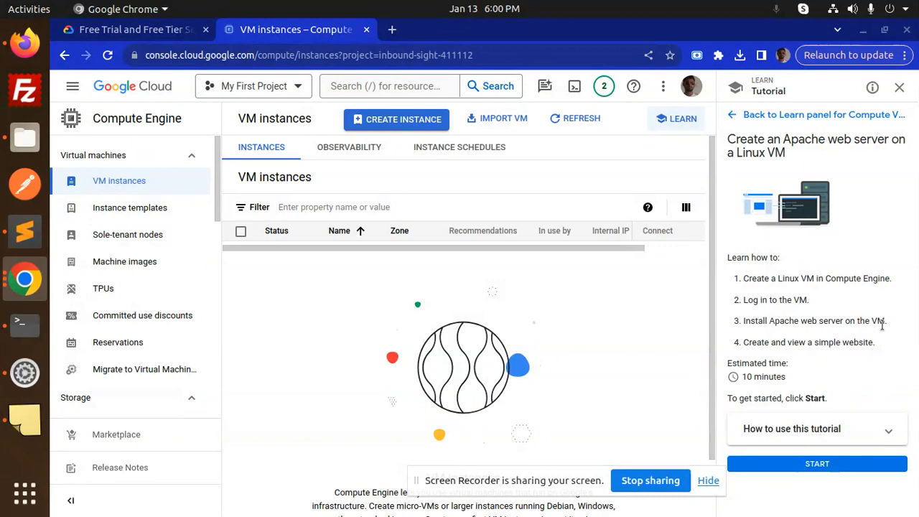
mouse_move(861, 361)
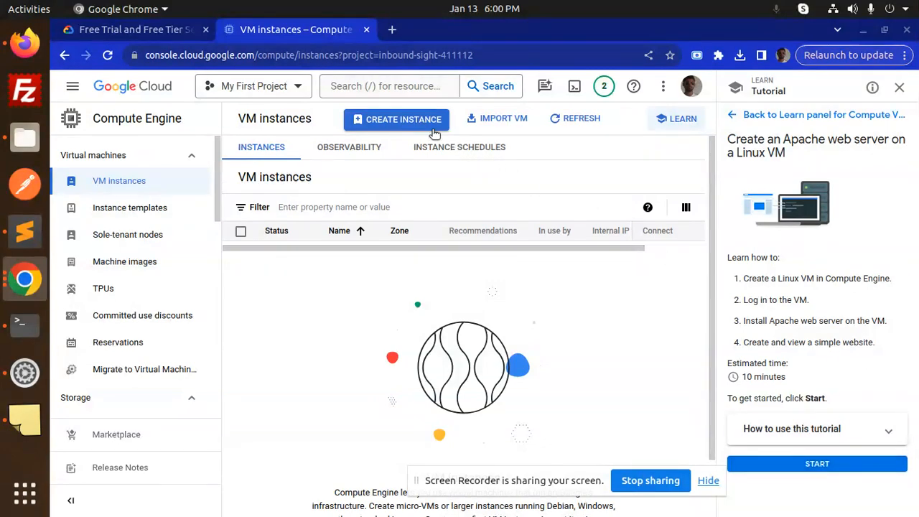
- Start the Apache web server tutorial, advance to Create the server VM, and begin a new instance
click(817, 463)
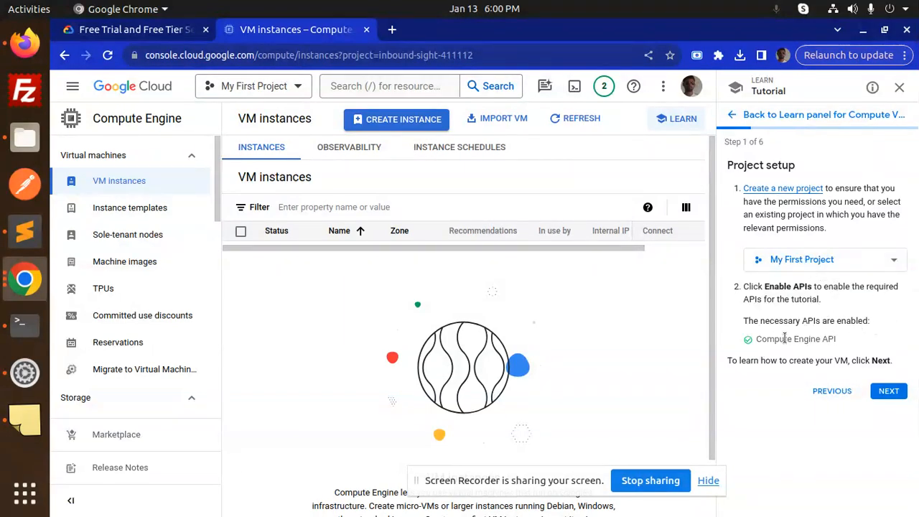
click(888, 390)
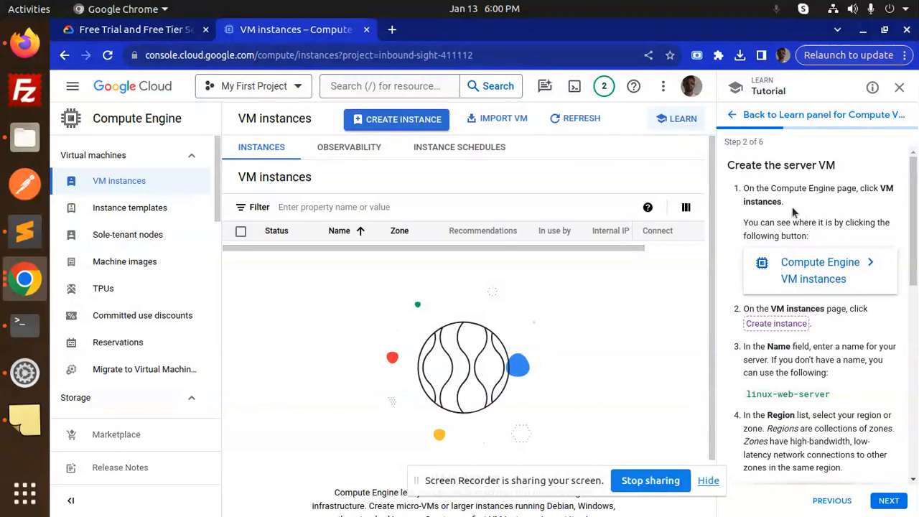
mouse_move(840, 276)
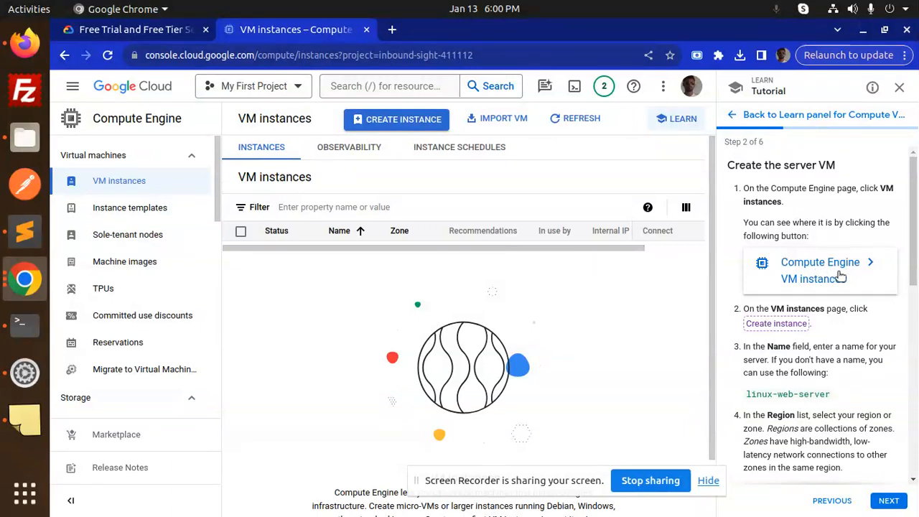
mouse_move(817, 372)
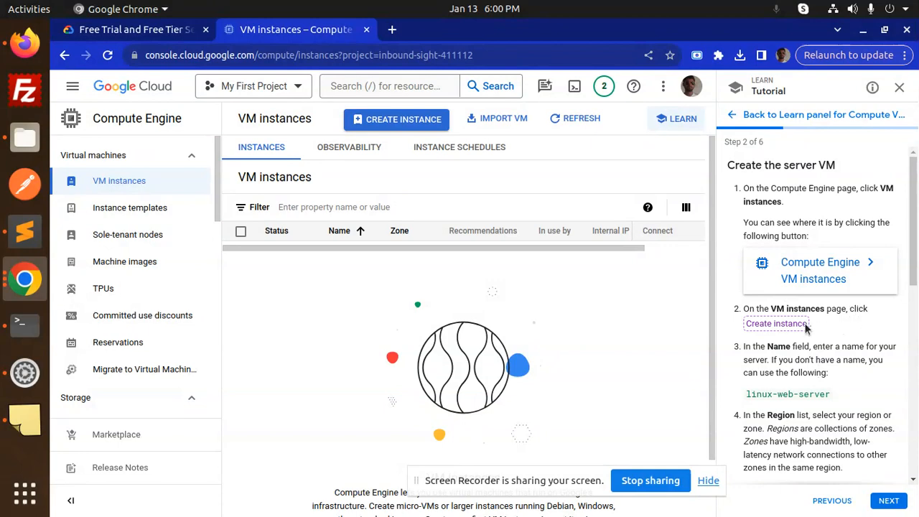
mouse_move(404, 119)
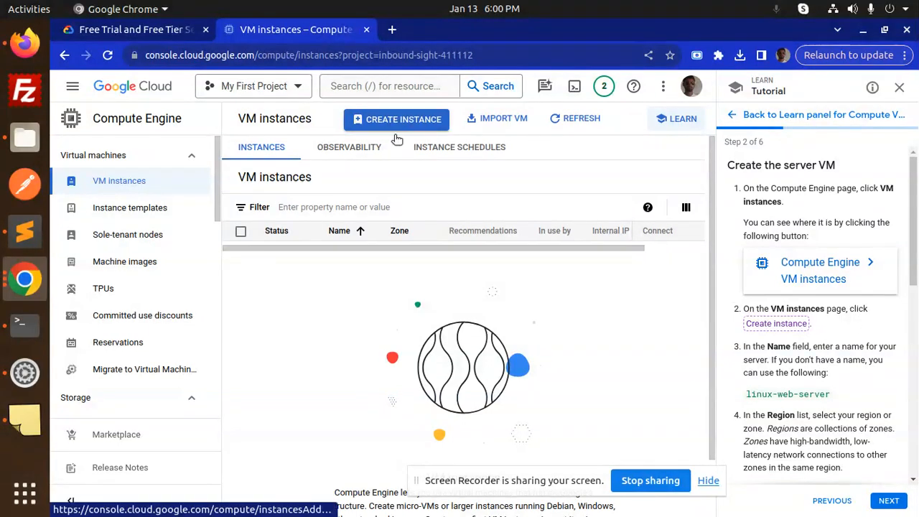
click(397, 119)
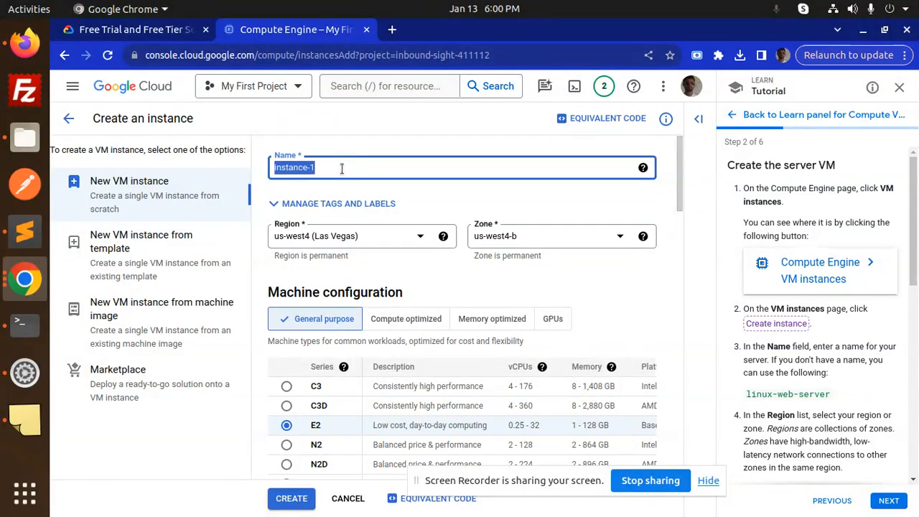
- Name the instance linux-web-server, replacing an earlier 'wordpress' entry
text(wordp)
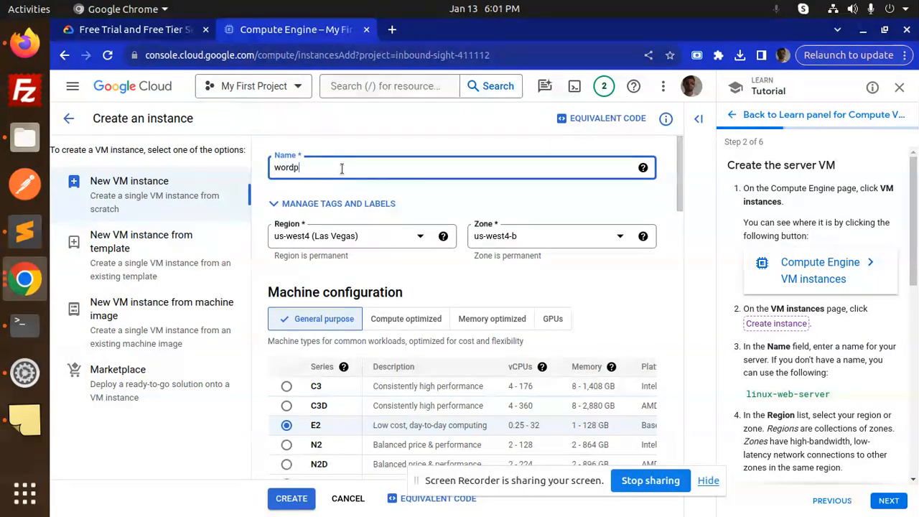
text(ress)
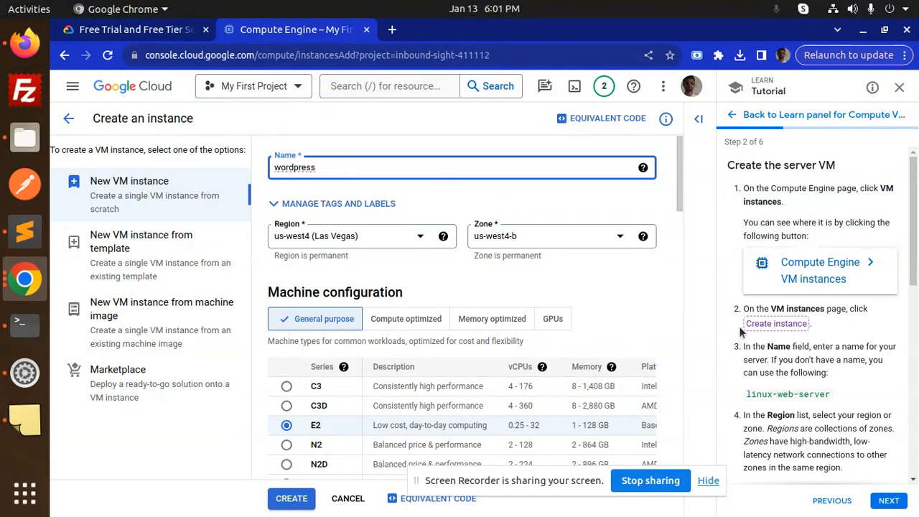
mouse_move(813, 365)
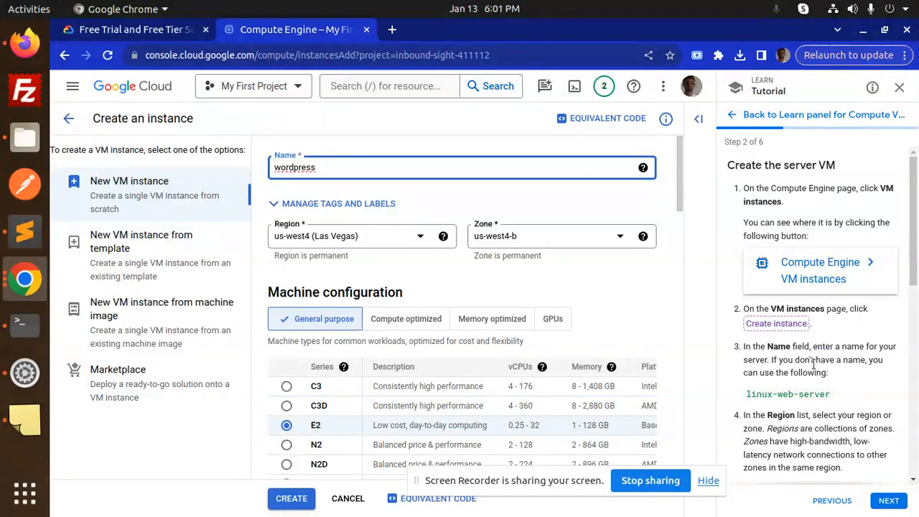
mouse_move(859, 381)
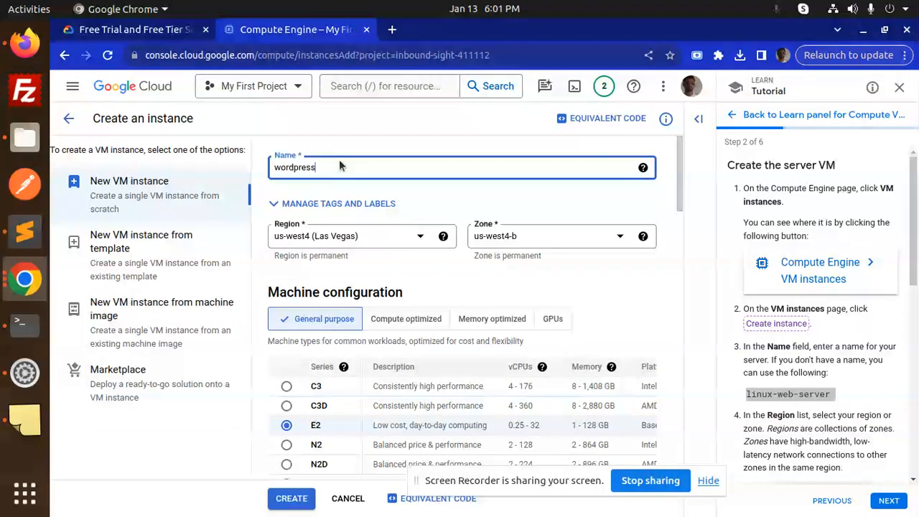
text(linux-web-server)
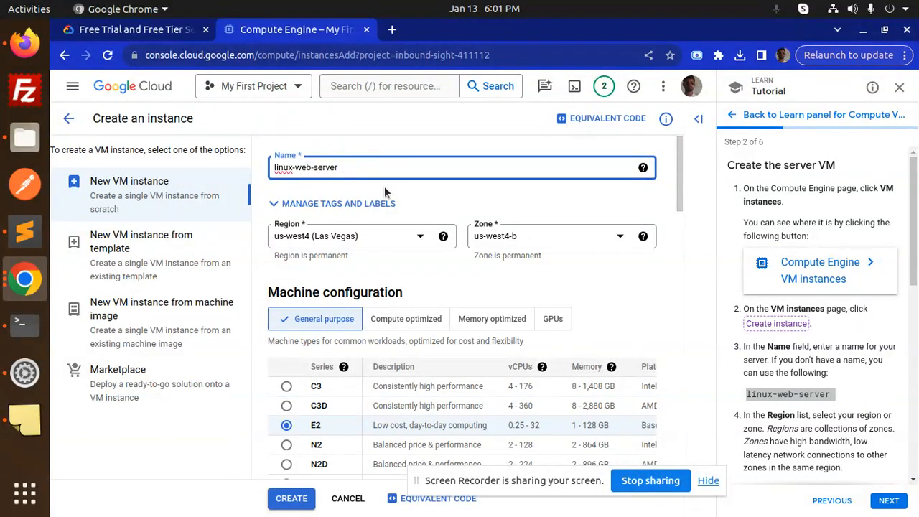
scroll(down, 3)
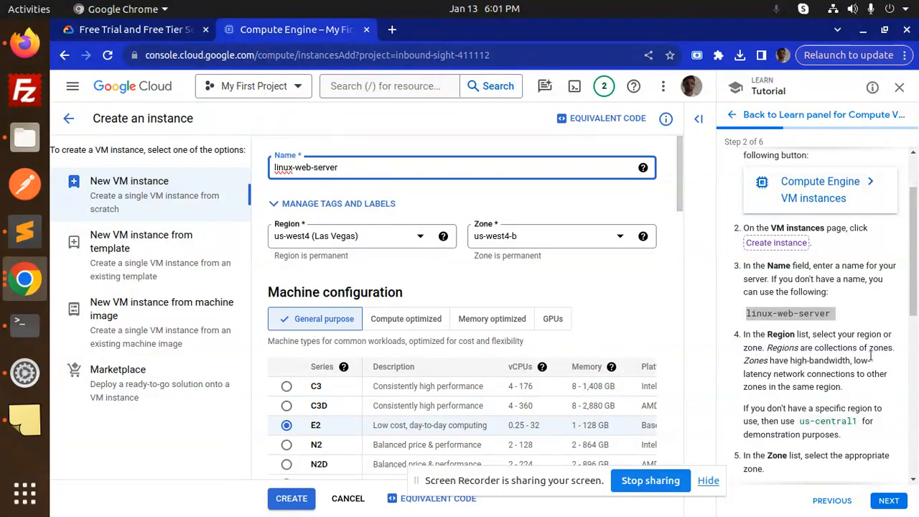
mouse_move(867, 354)
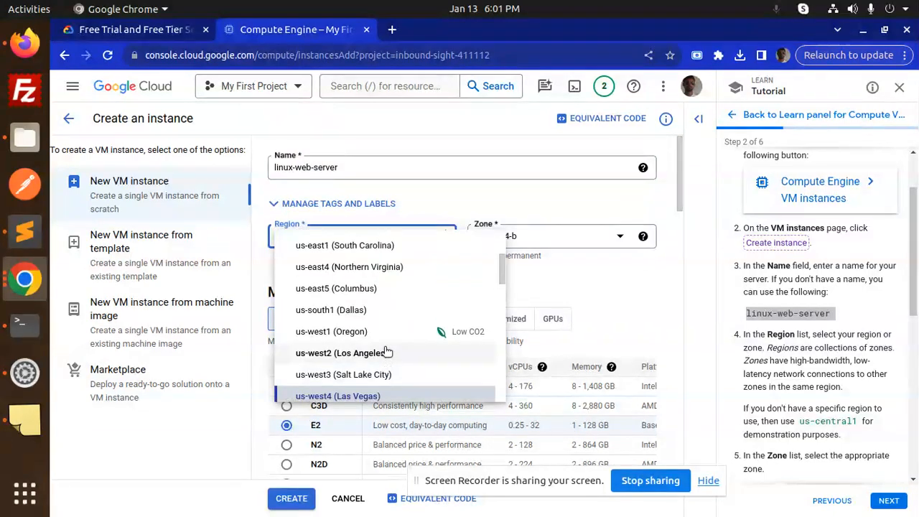
- Choose region asia-south1 (Mumbai), which fills in zone asia-south1-c
click(338, 395)
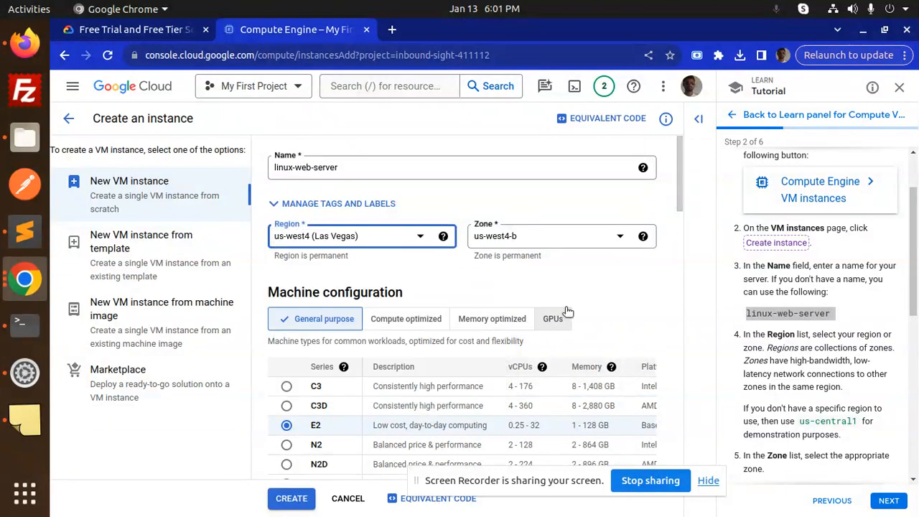
click(361, 236)
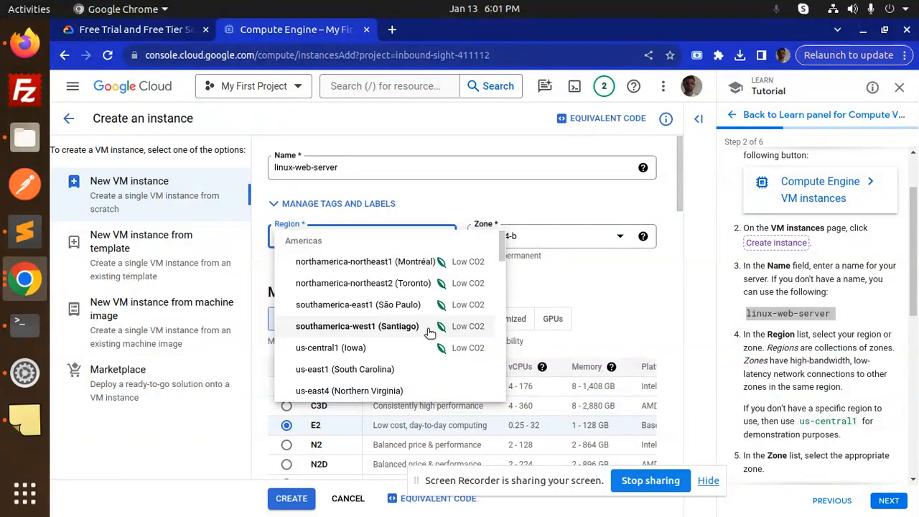
scroll(down, 3)
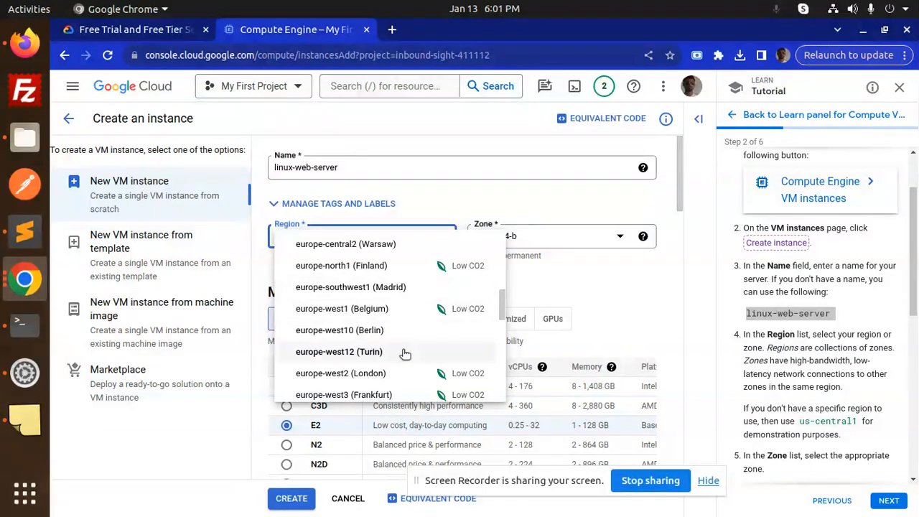
scroll(down, 3)
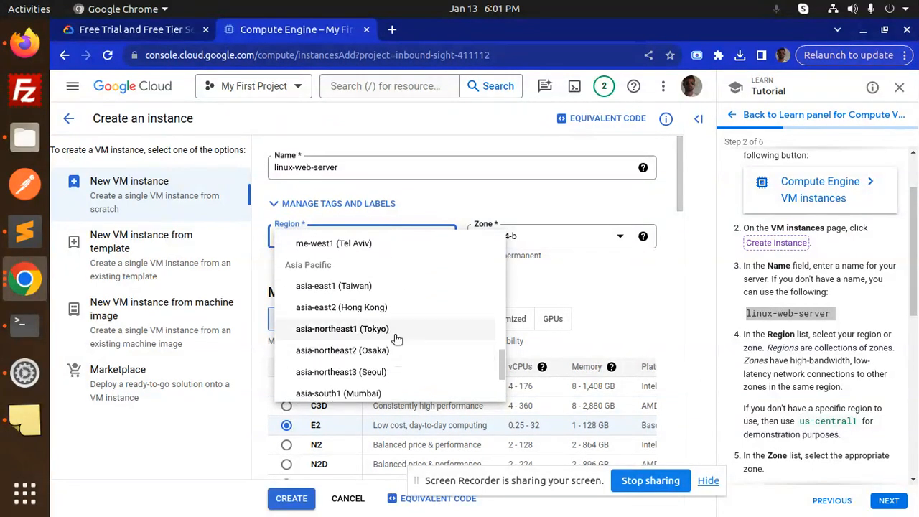
scroll(down, 3)
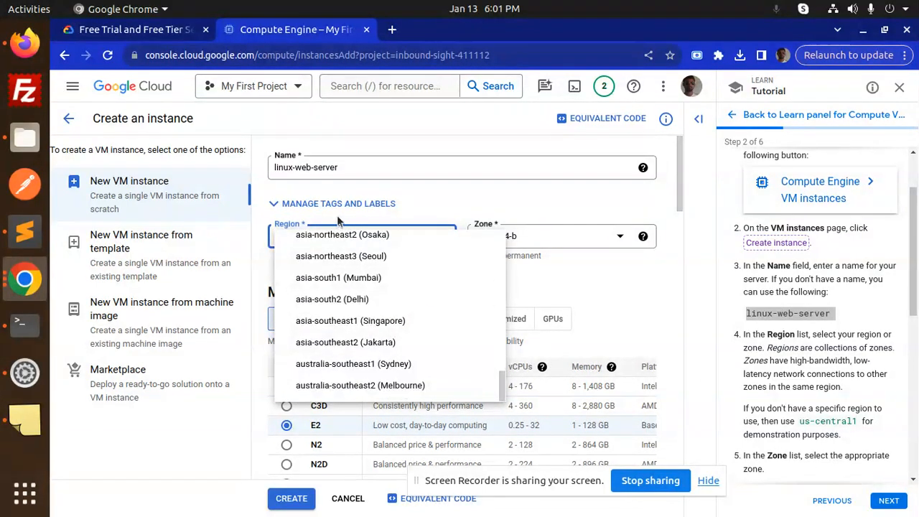
scroll(down, 3)
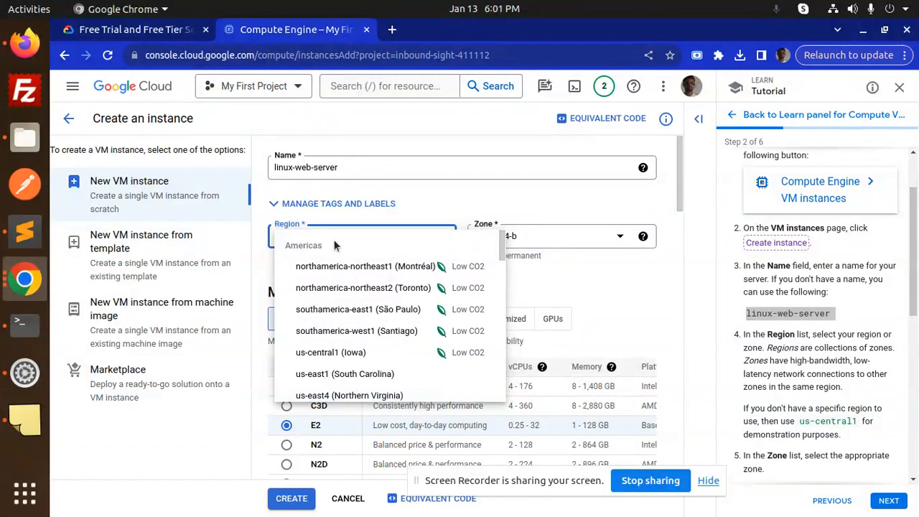
mouse_move(459, 257)
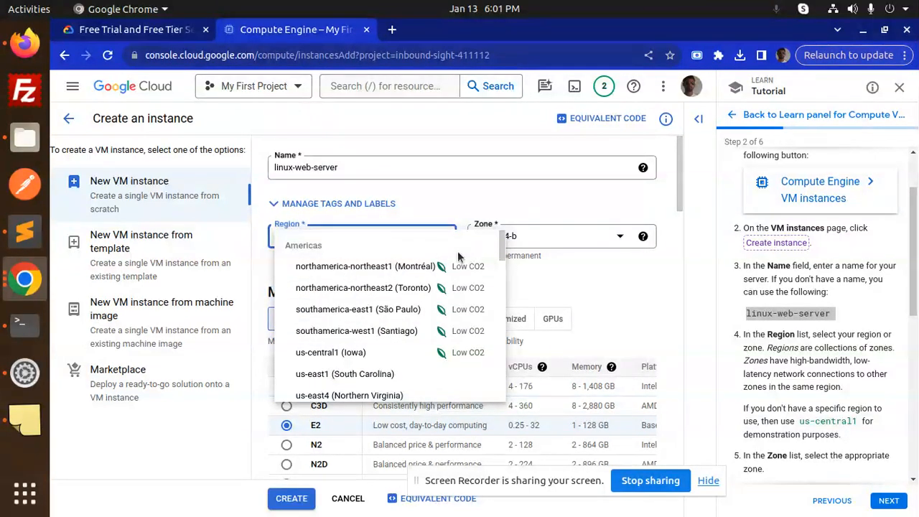
mouse_move(402, 353)
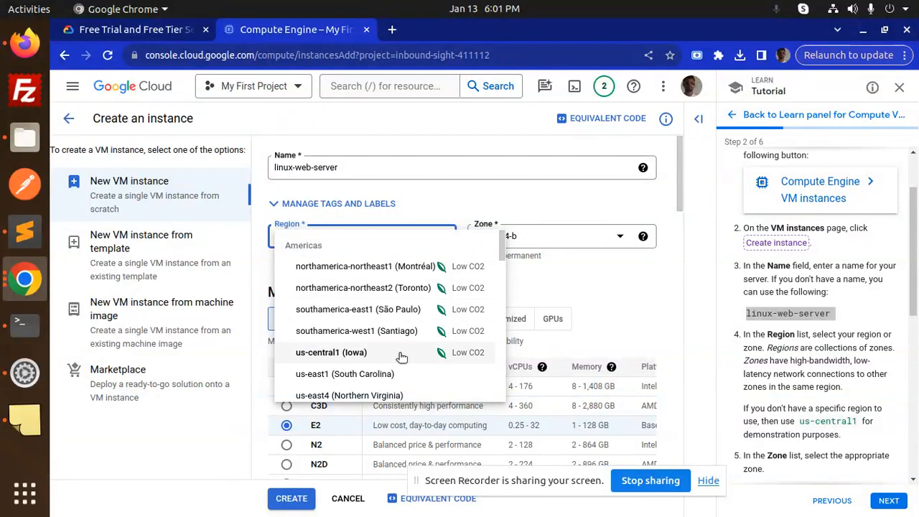
scroll(down, 3)
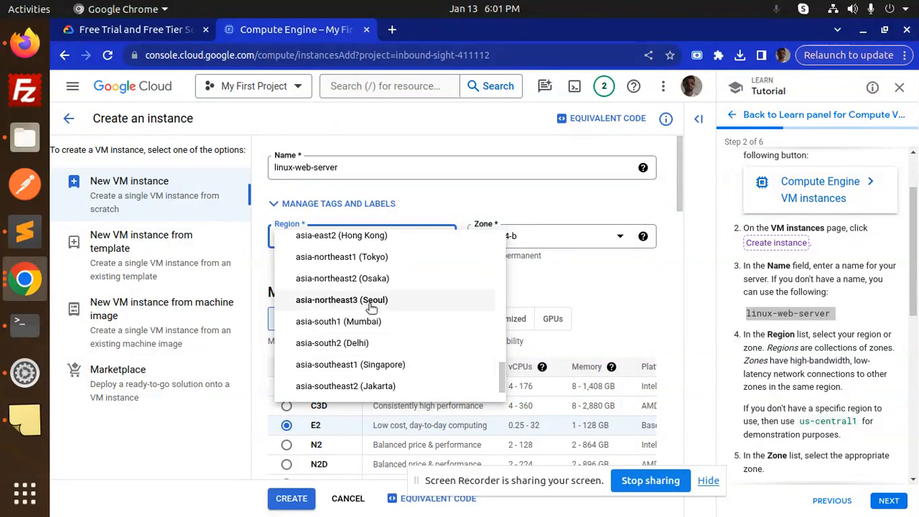
click(338, 321)
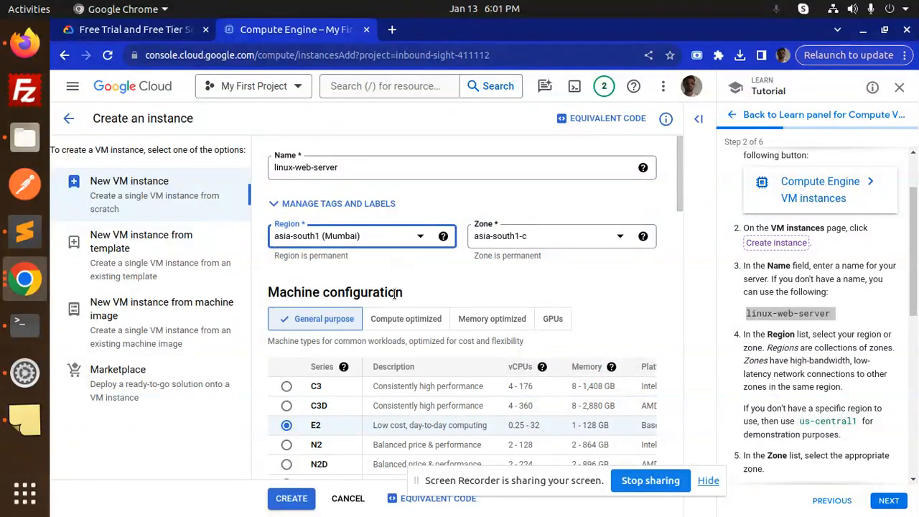
click(561, 236)
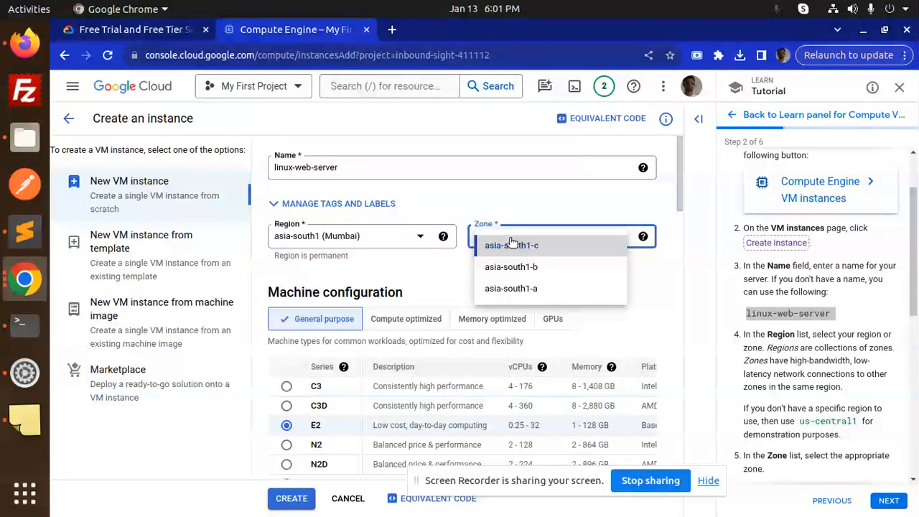
click(512, 245)
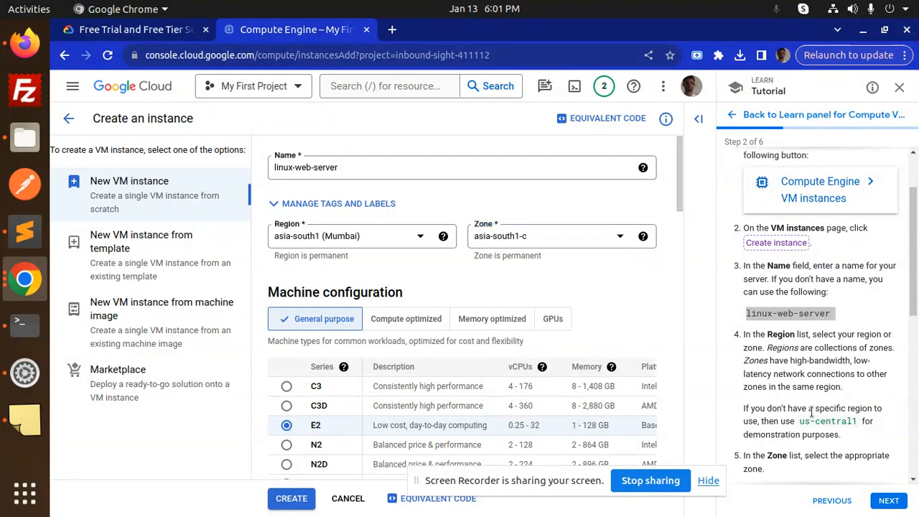
scroll(down, 3)
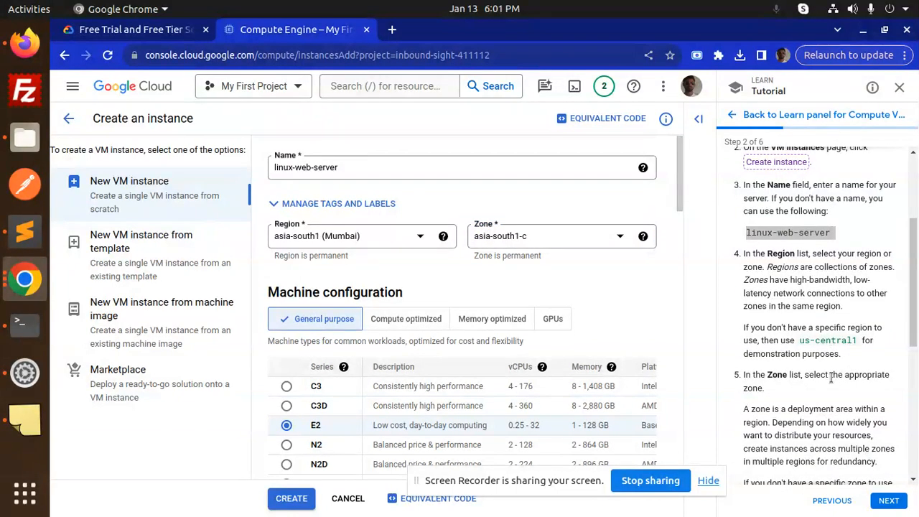
scroll(down, 3)
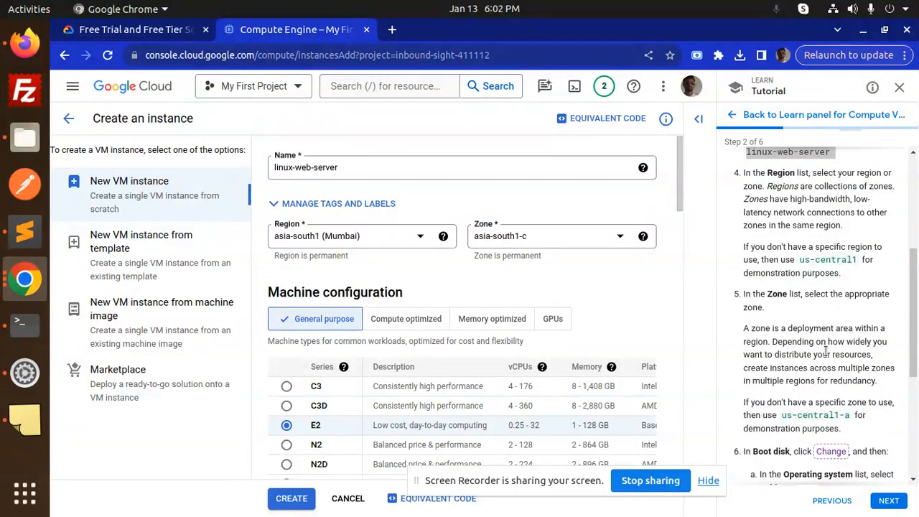
scroll(down, 3)
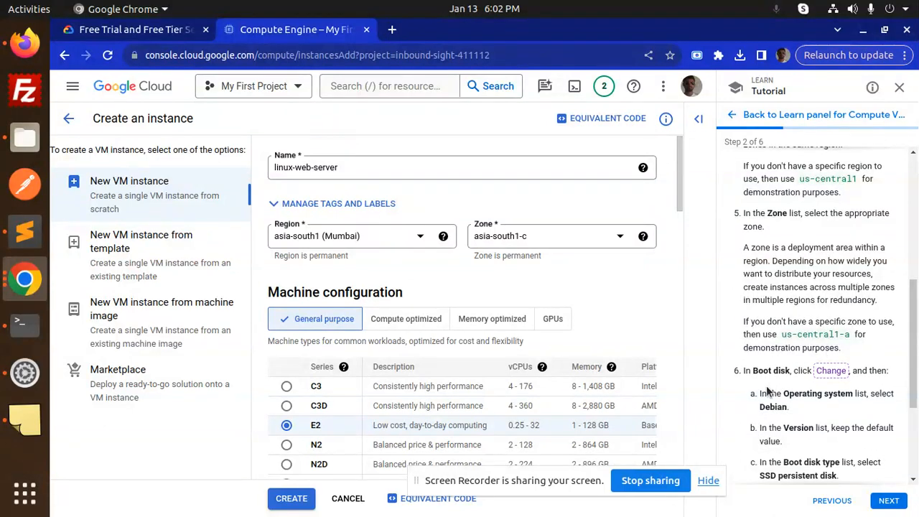
scroll(down, 3)
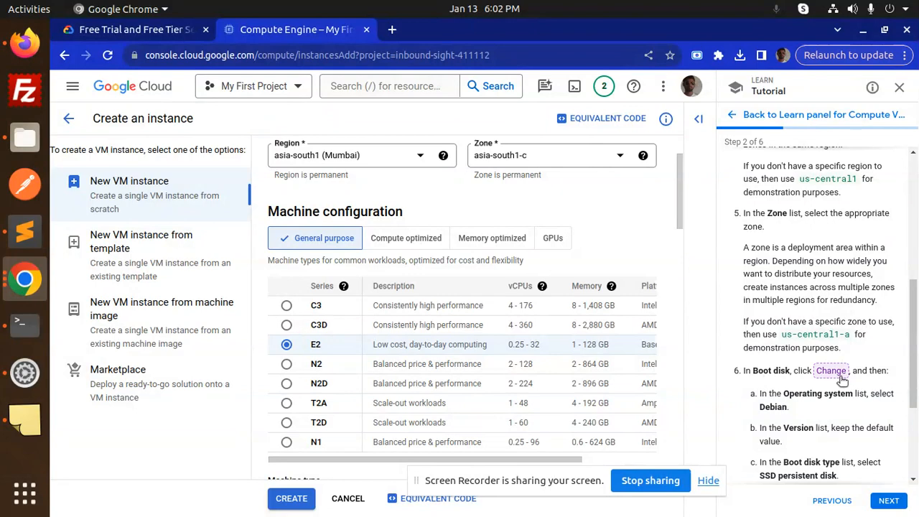
mouse_move(429, 345)
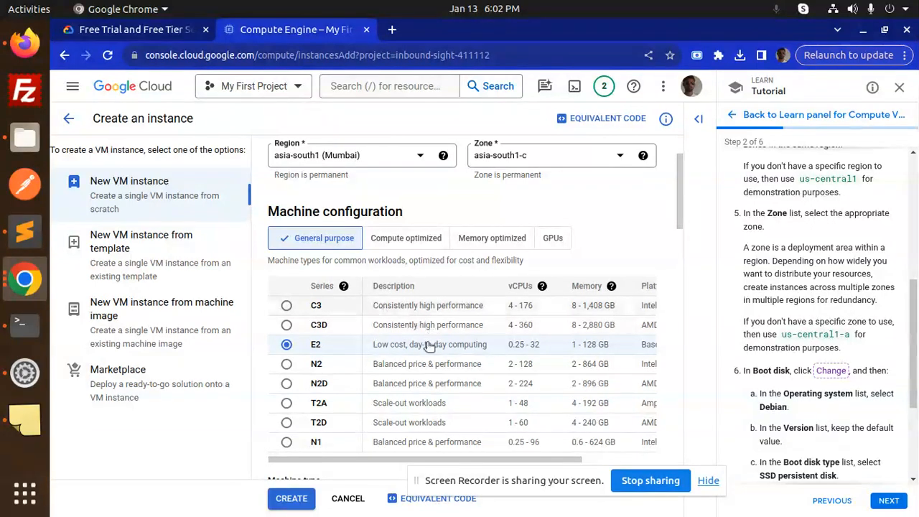
mouse_move(482, 352)
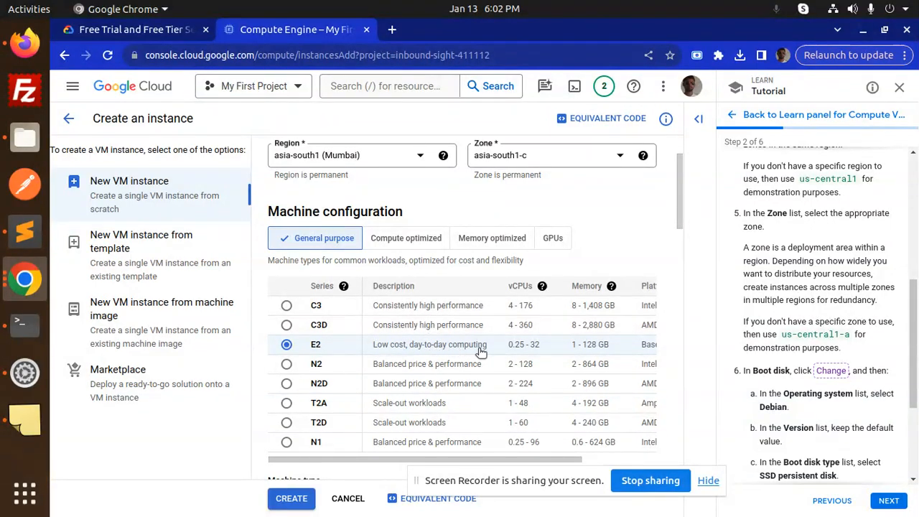
mouse_move(530, 356)
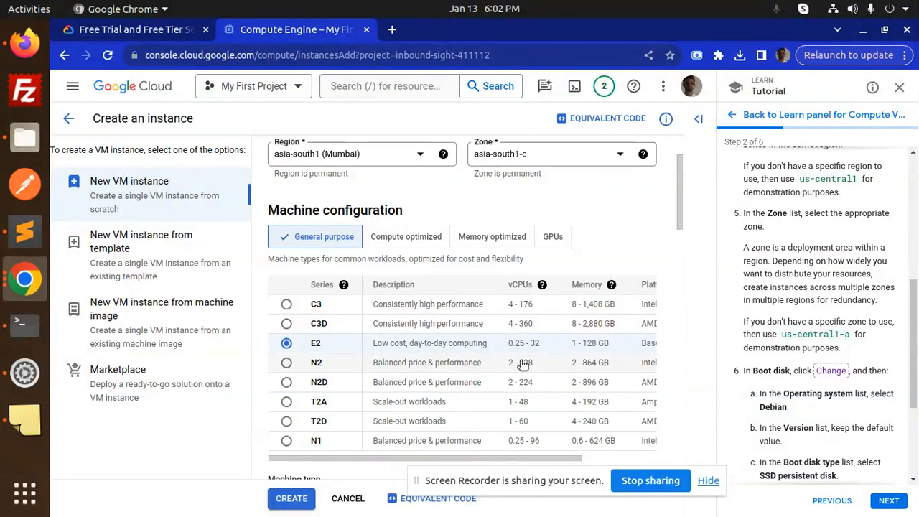
scroll(down, 3)
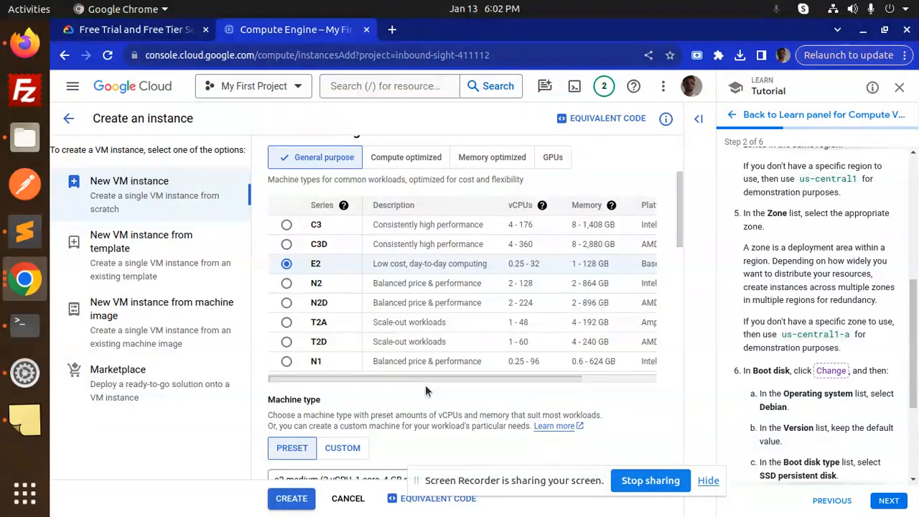
mouse_move(547, 330)
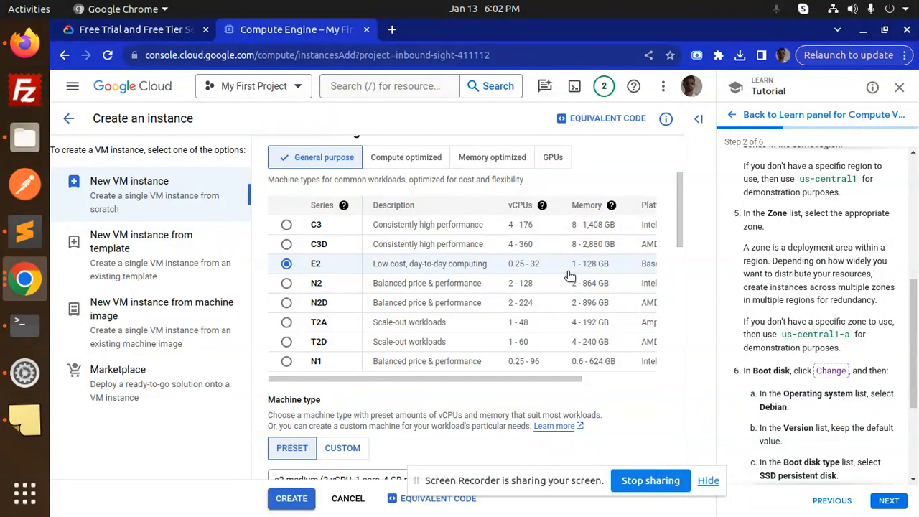
mouse_move(535, 302)
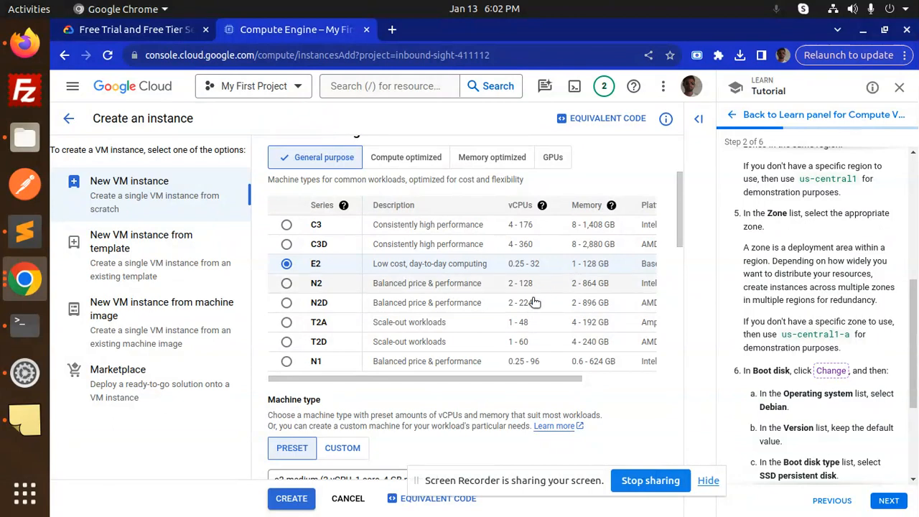
scroll(down, 3)
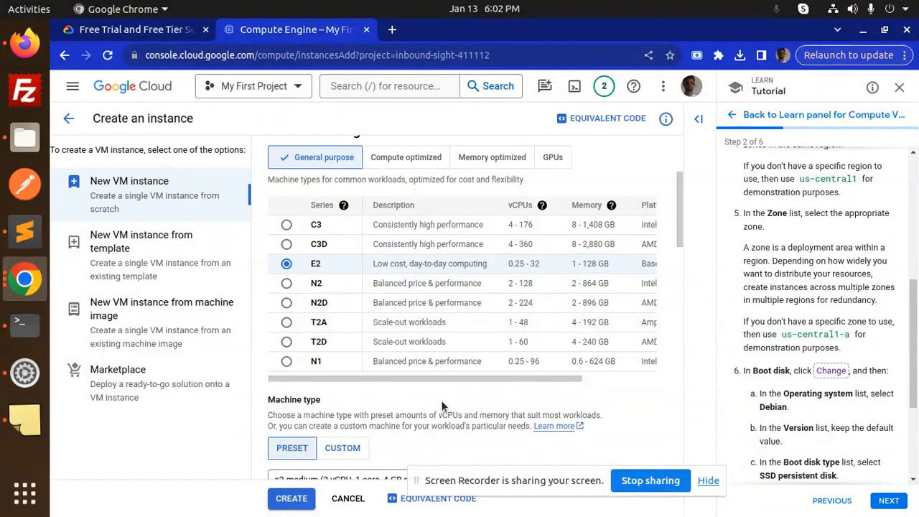
scroll(down, 3)
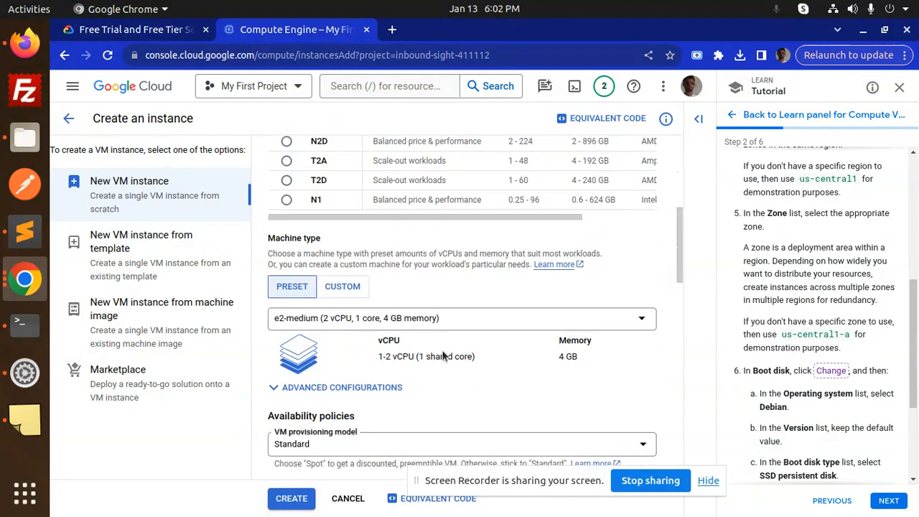
mouse_move(425, 371)
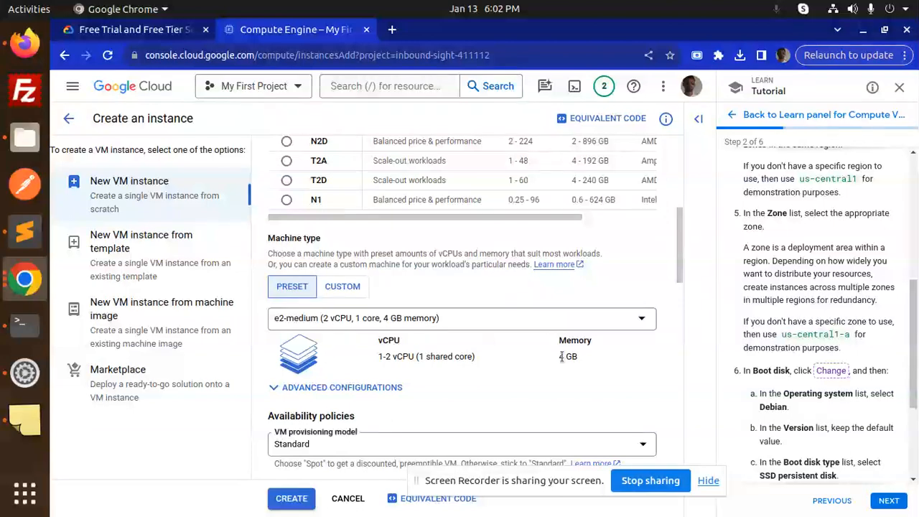
- Select the e2-small machine type with 2 GB memory, after briefly trying e2-micro
click(461, 318)
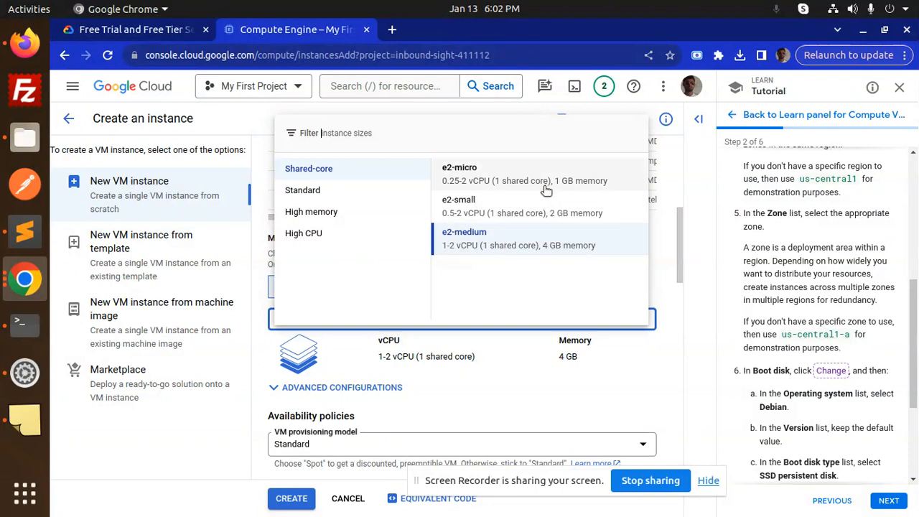
mouse_move(532, 173)
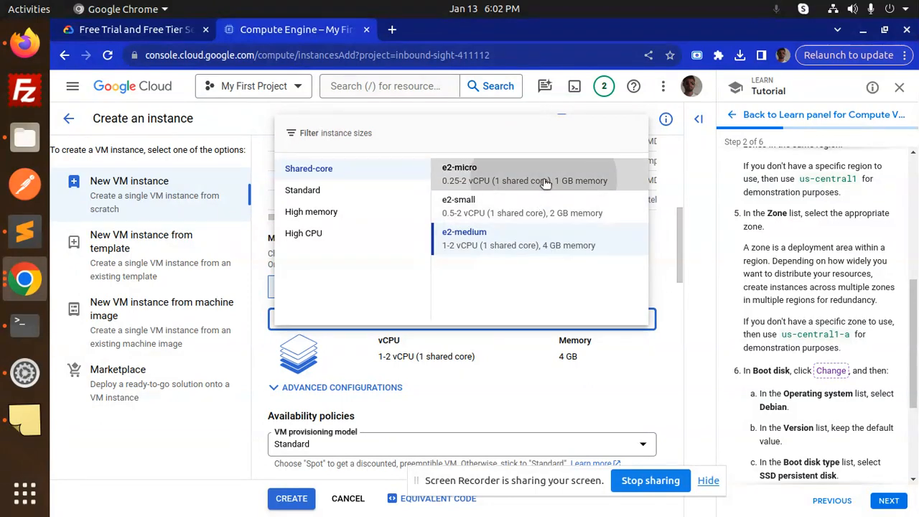
click(459, 174)
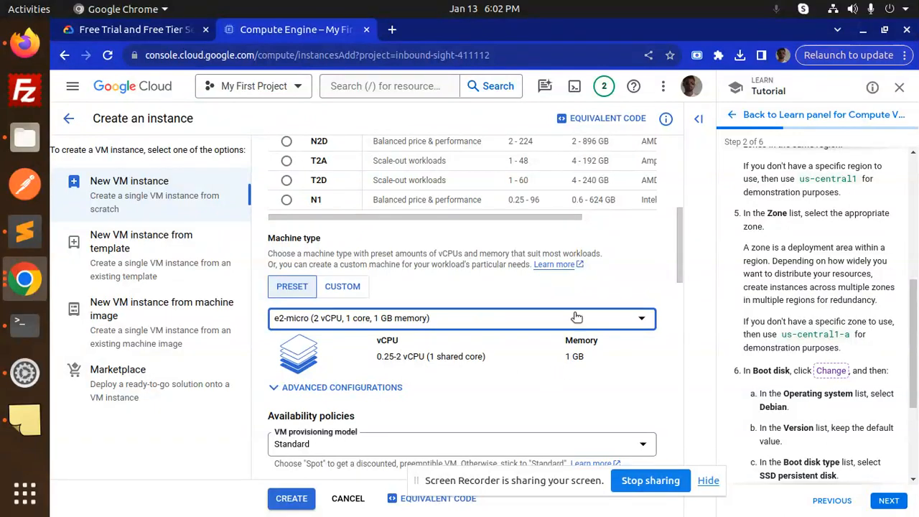
click(462, 318)
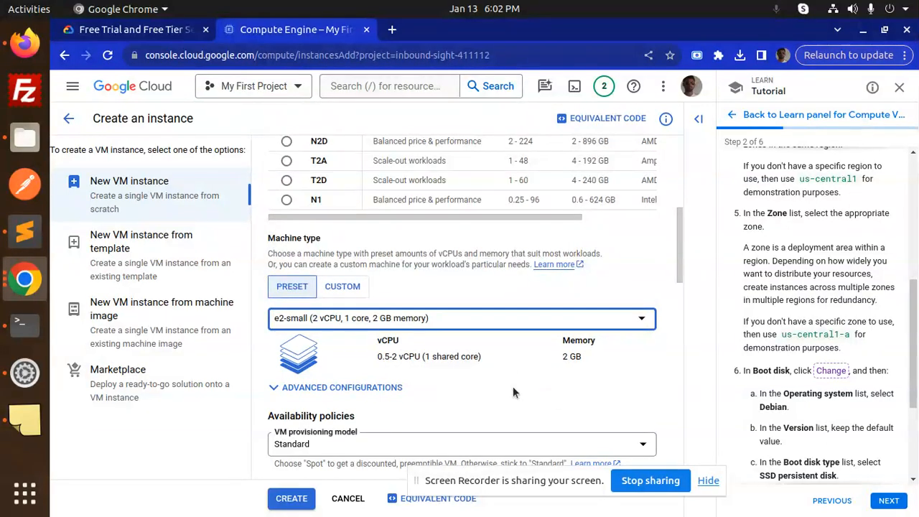
scroll(down, 3)
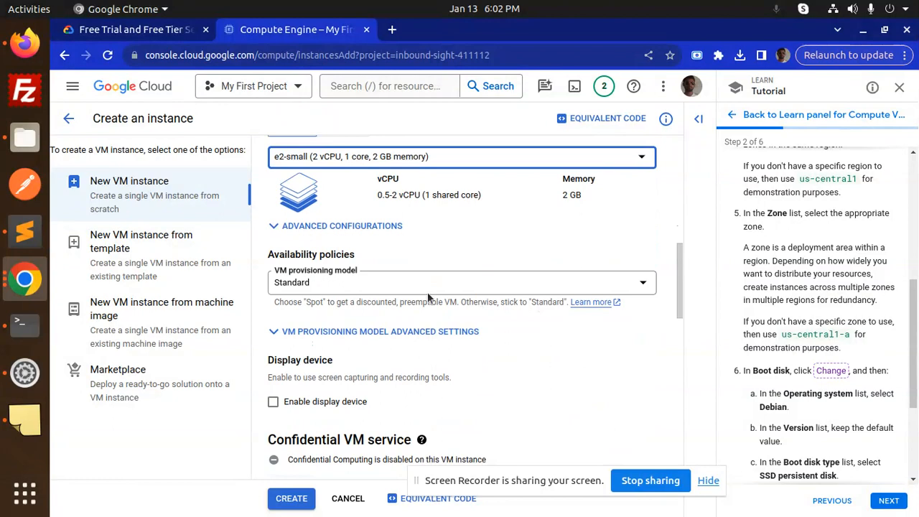
click(460, 283)
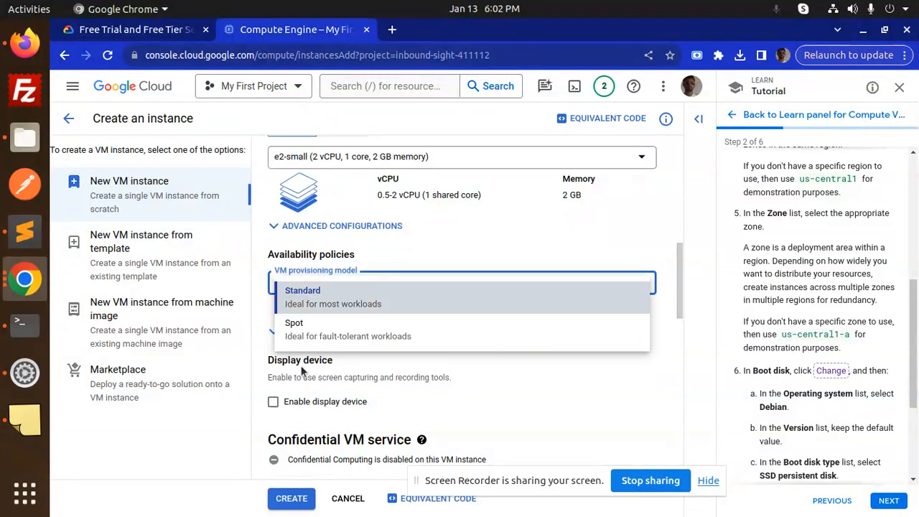
click(302, 291)
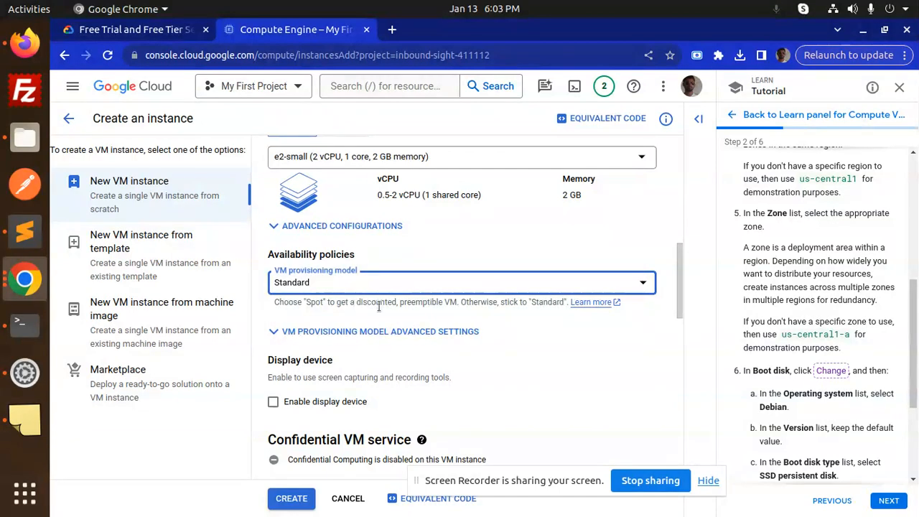
click(462, 282)
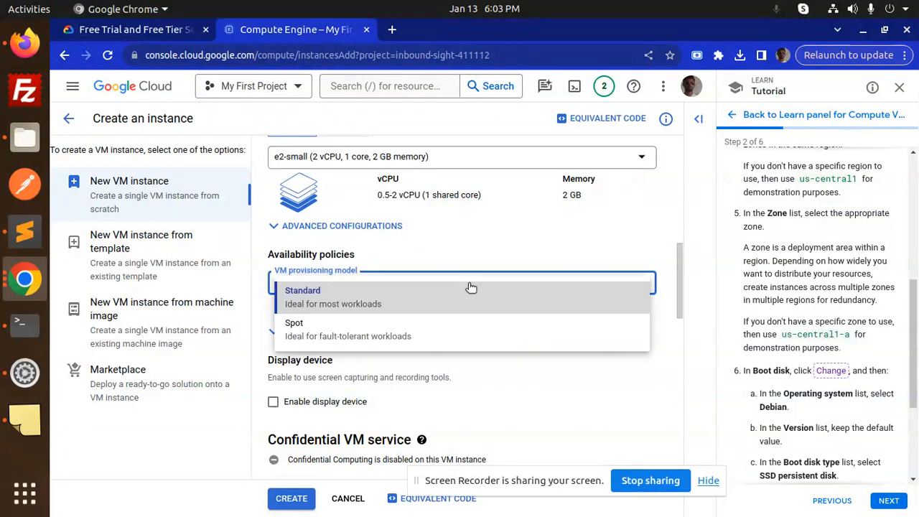
click(294, 322)
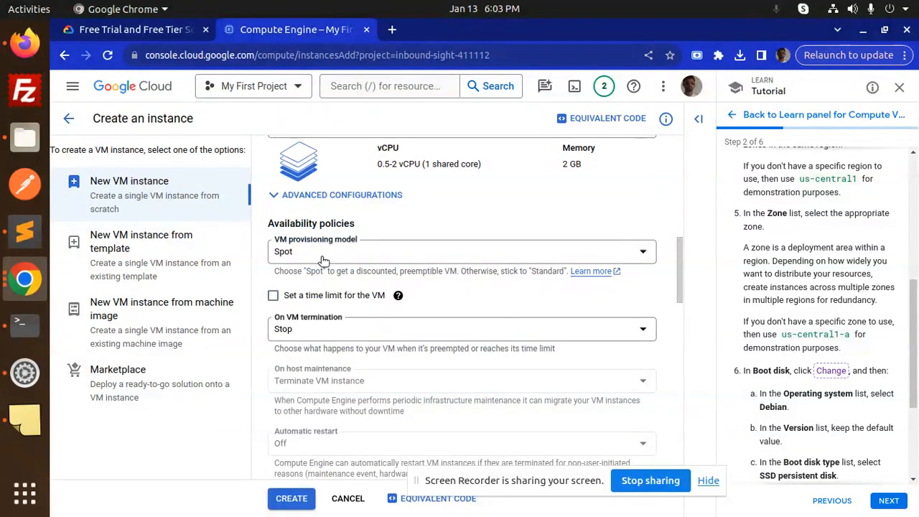
click(462, 252)
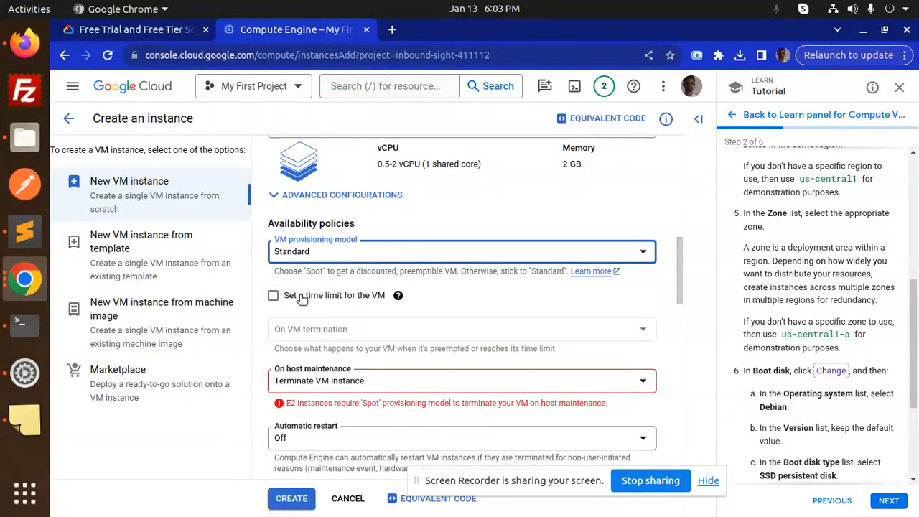
mouse_move(301, 303)
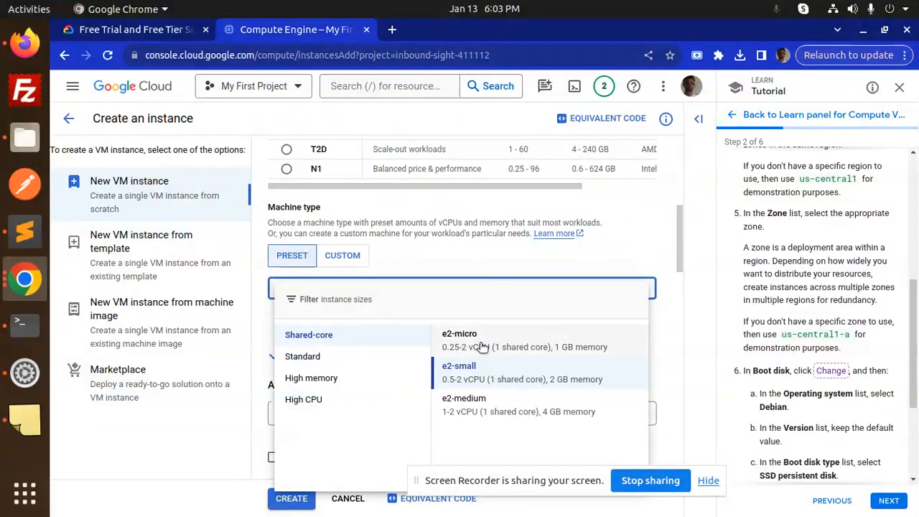
click(459, 365)
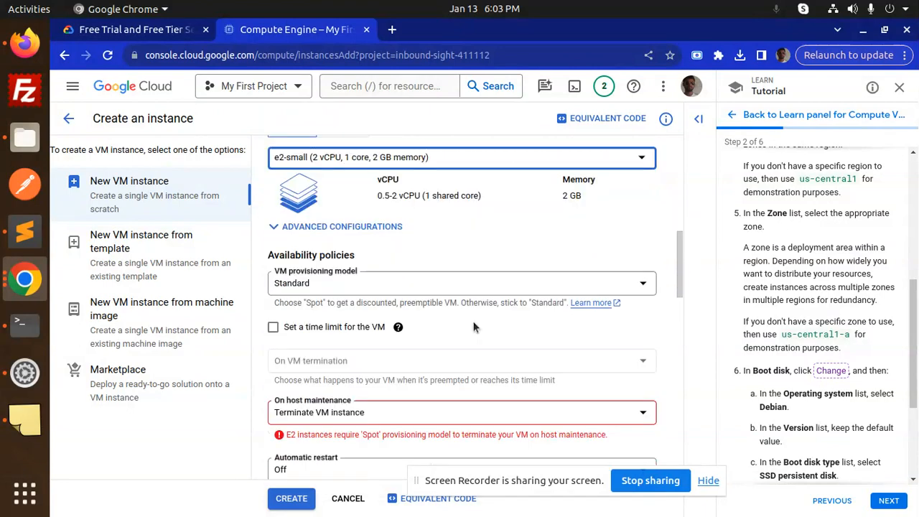
scroll(down, 3)
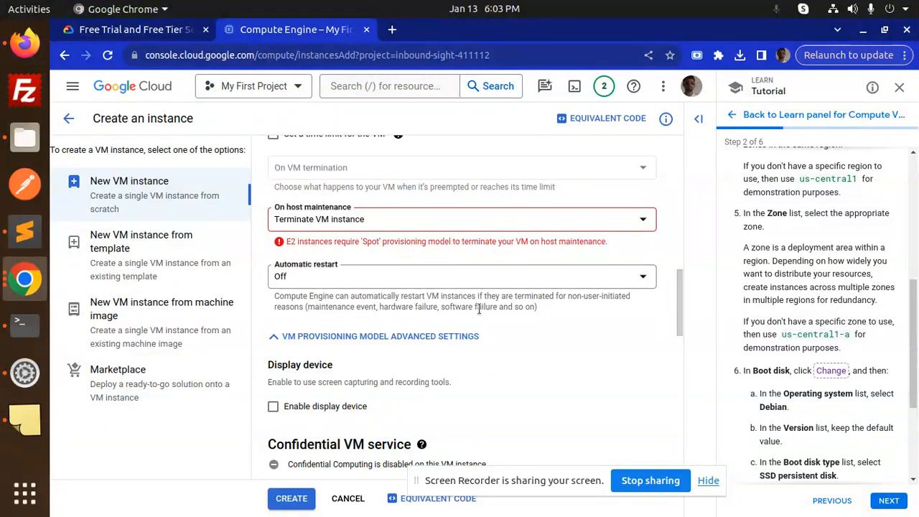
click(462, 158)
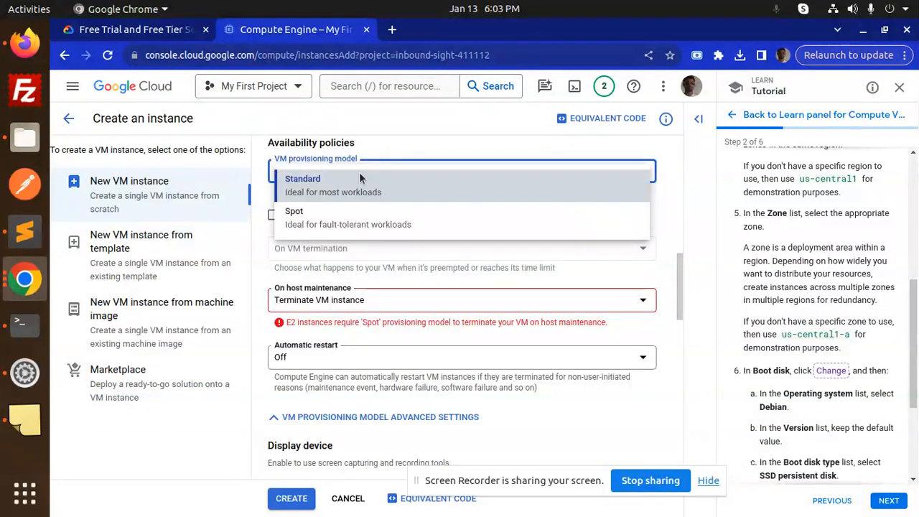
click(294, 211)
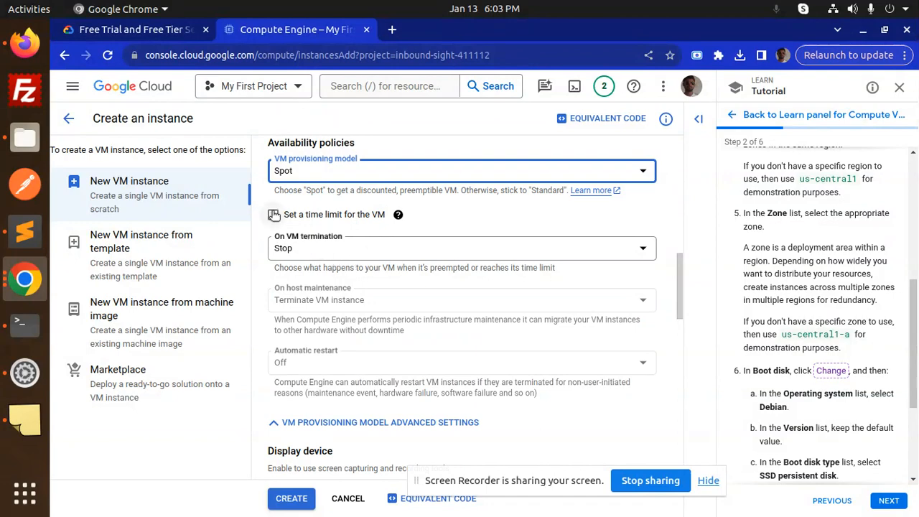
click(274, 214)
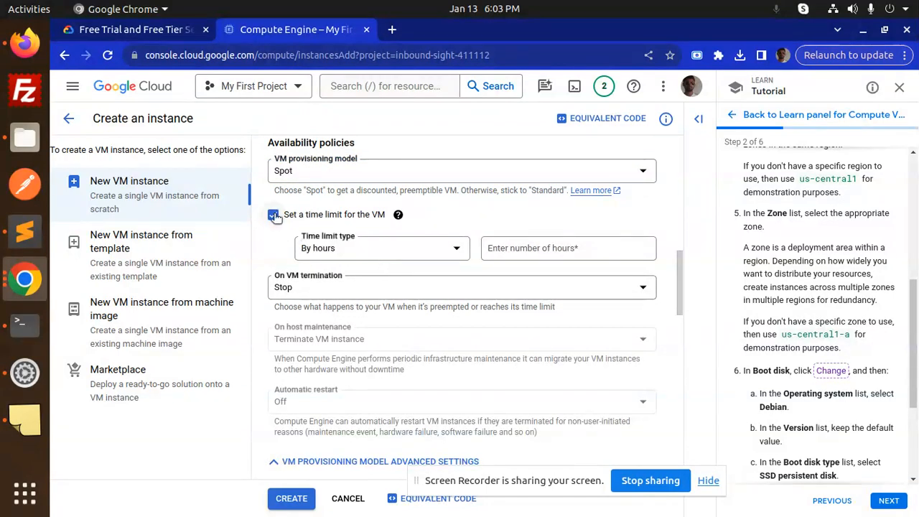
scroll(down, 3)
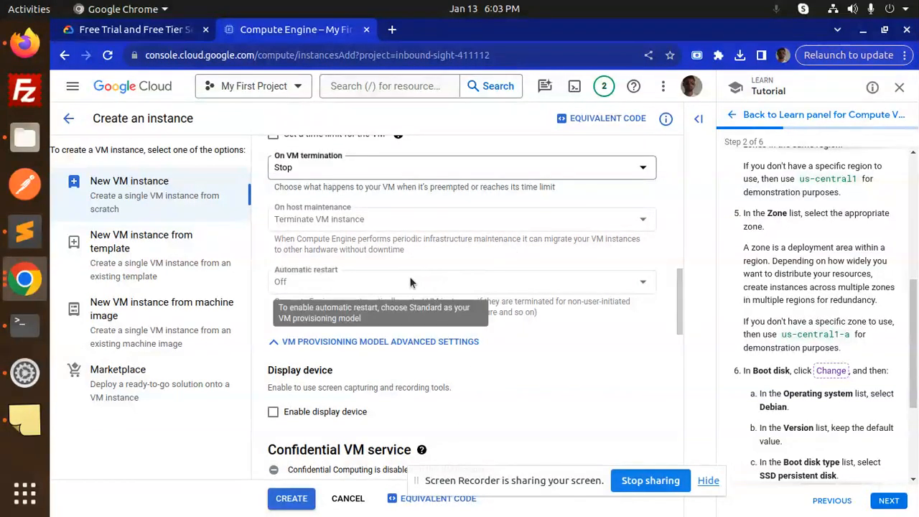
mouse_move(396, 299)
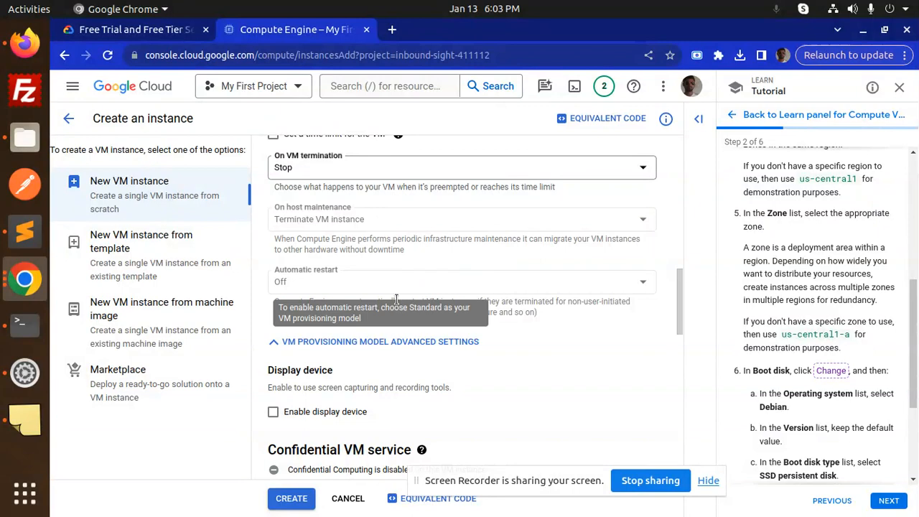
scroll(down, 3)
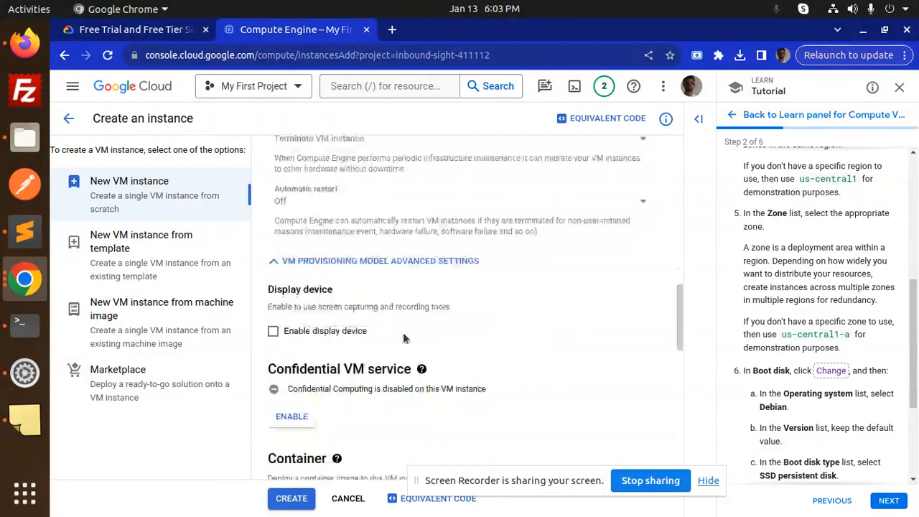
scroll(down, 3)
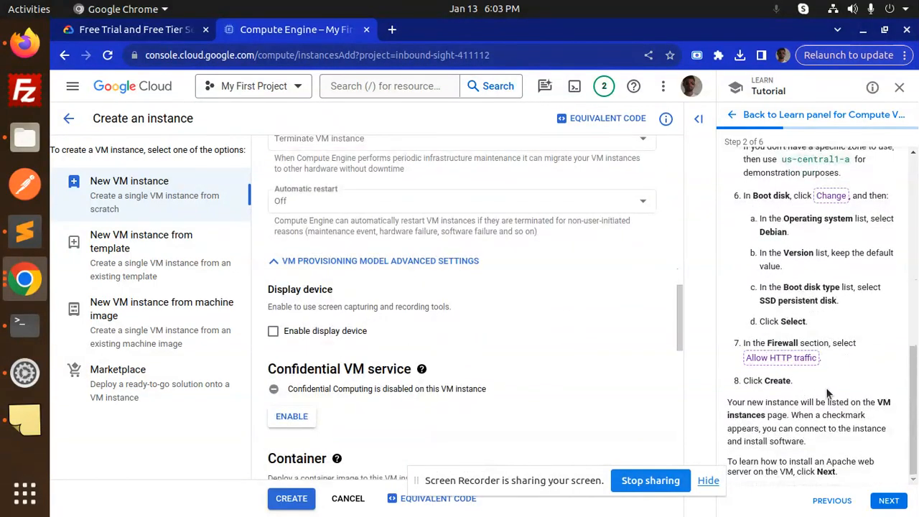
scroll(down, 3)
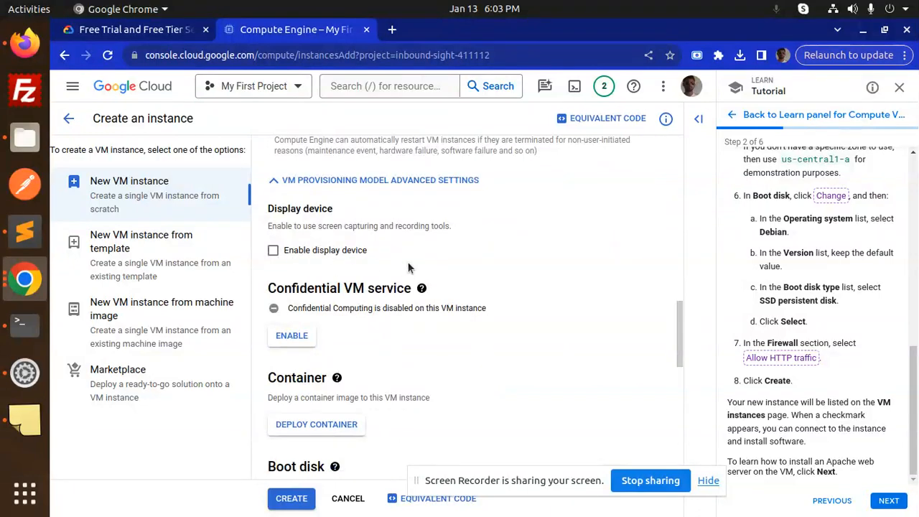
mouse_move(510, 307)
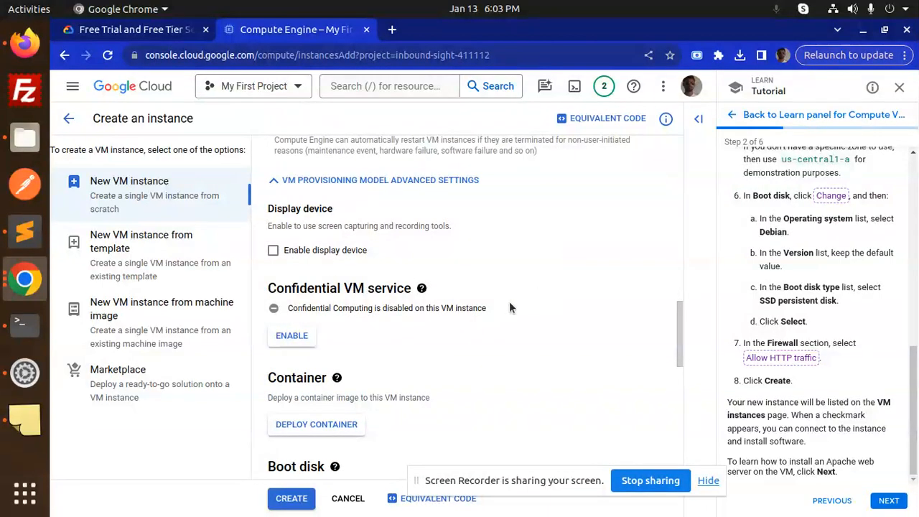
scroll(down, 3)
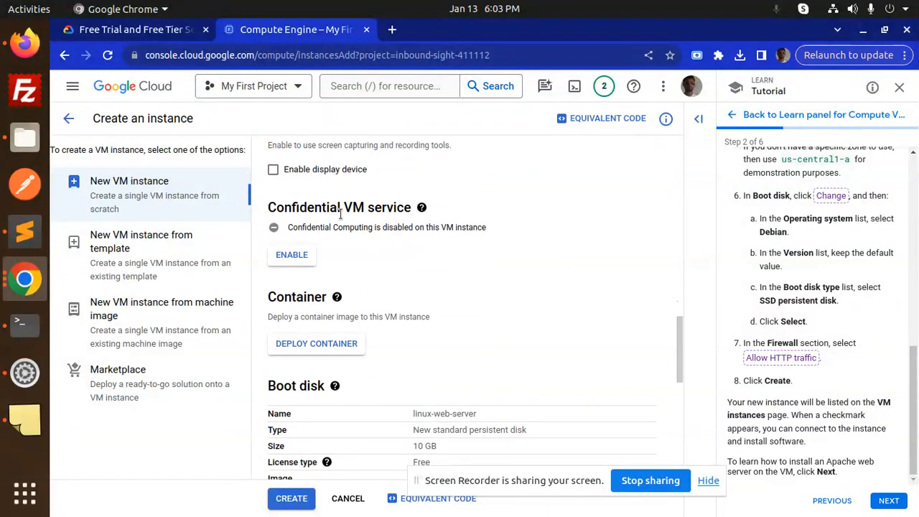
mouse_move(430, 239)
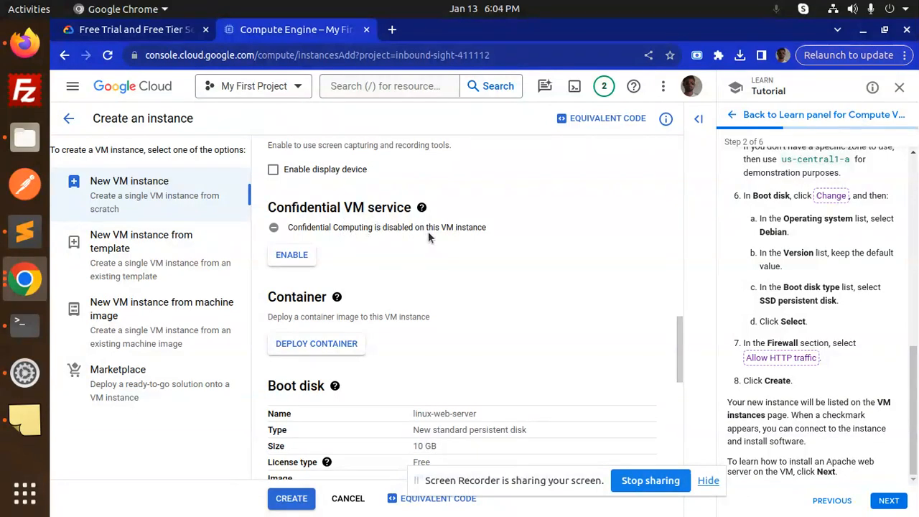
scroll(down, 3)
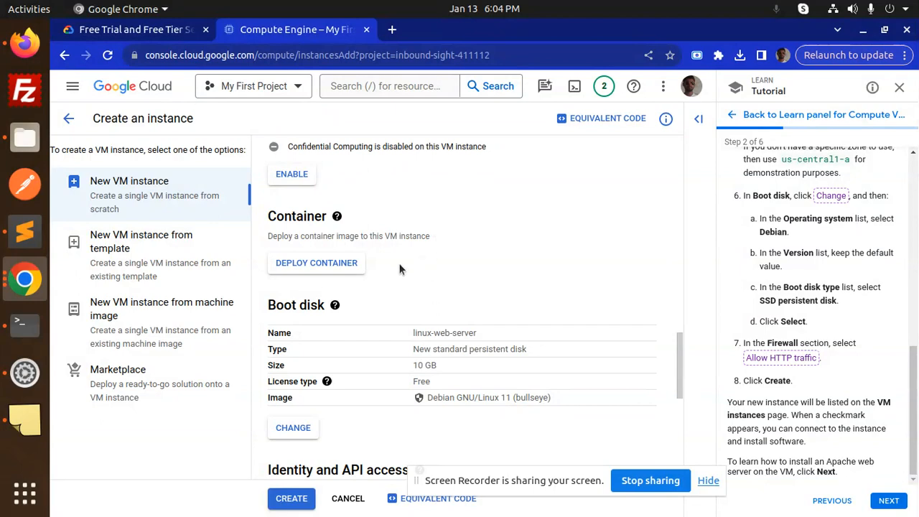
scroll(down, 3)
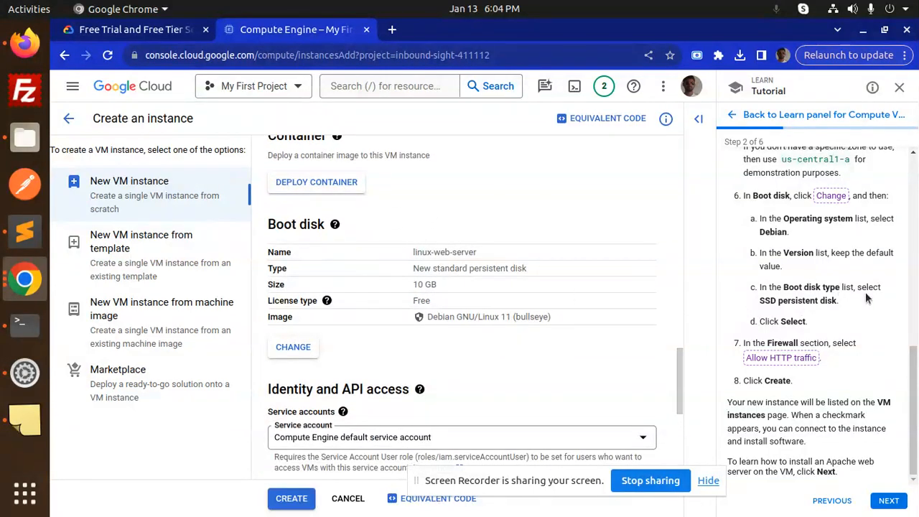
mouse_move(402, 287)
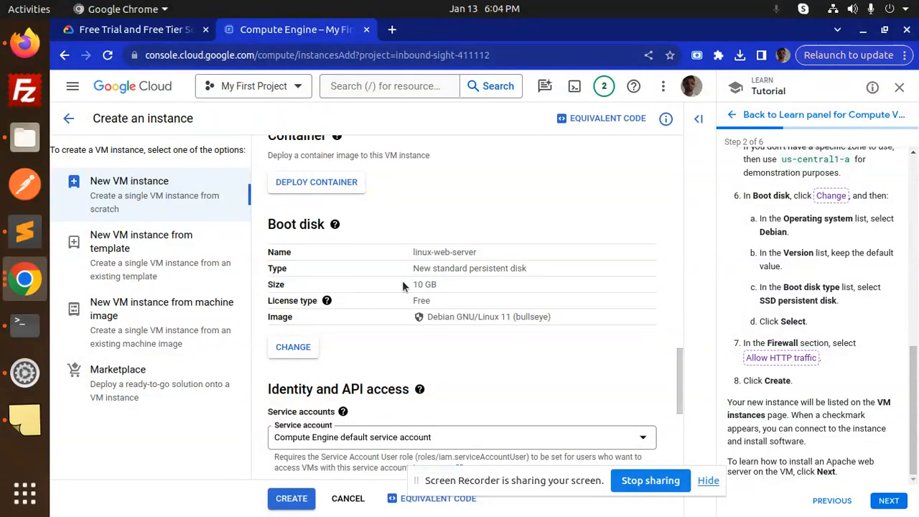
double_click(421, 300)
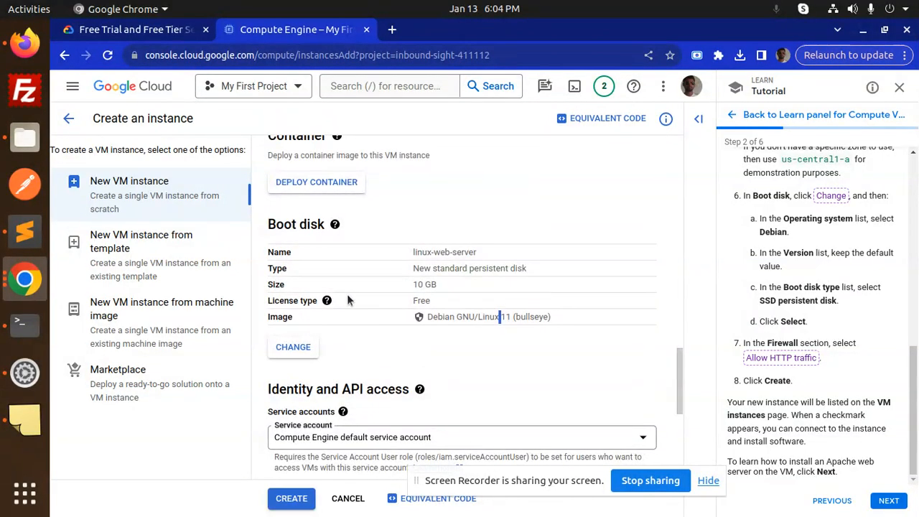
scroll(down, 3)
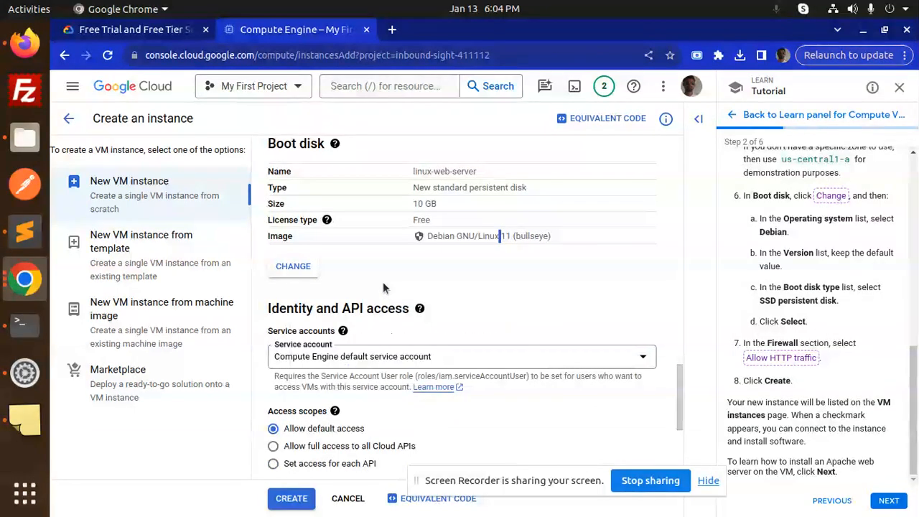
- Switch the boot disk image to Ubuntu 20.04 LTS on a 10 GB standard persistent disk
click(293, 266)
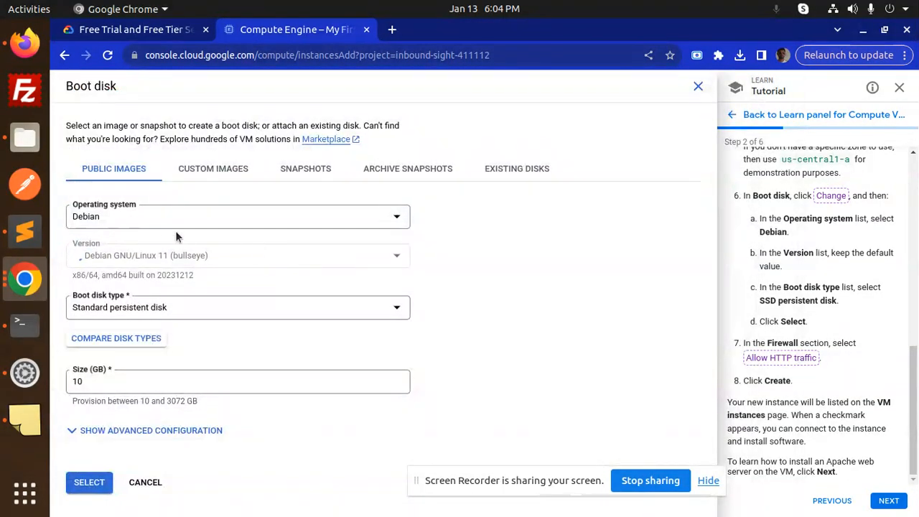
click(238, 216)
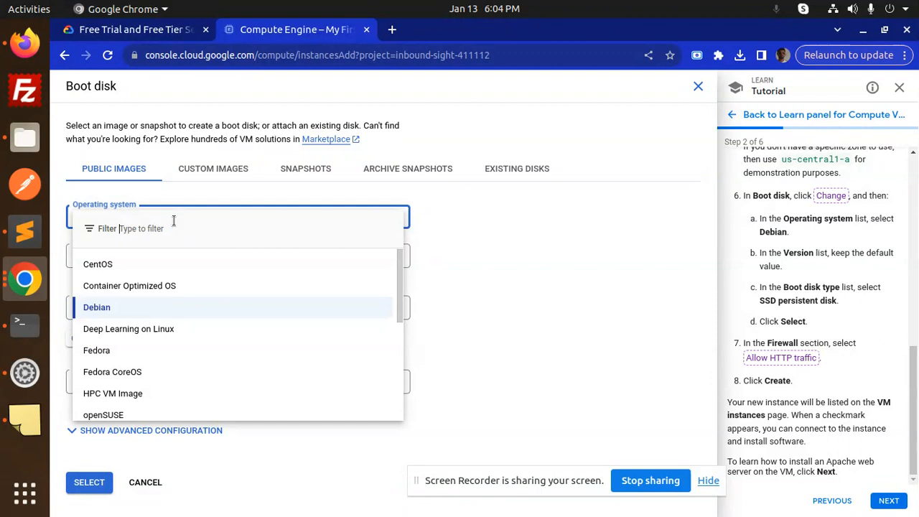
scroll(down, 3)
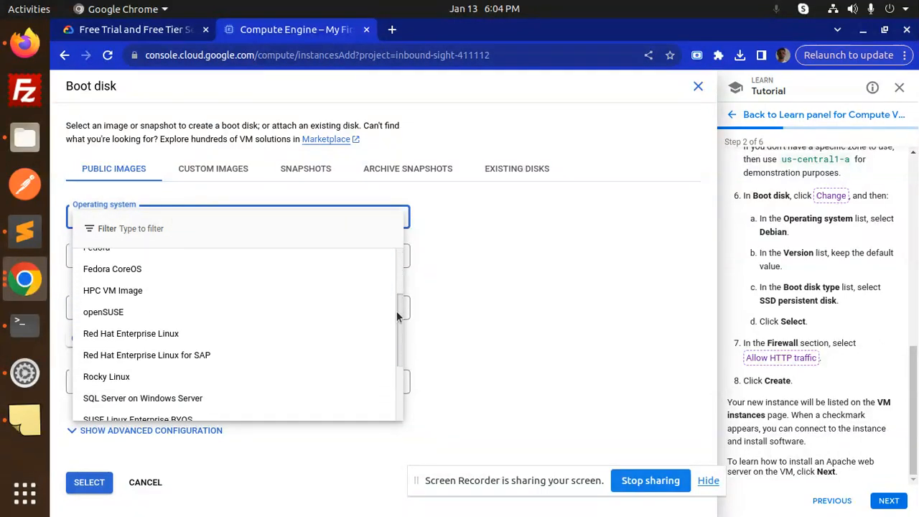
scroll(down, 3)
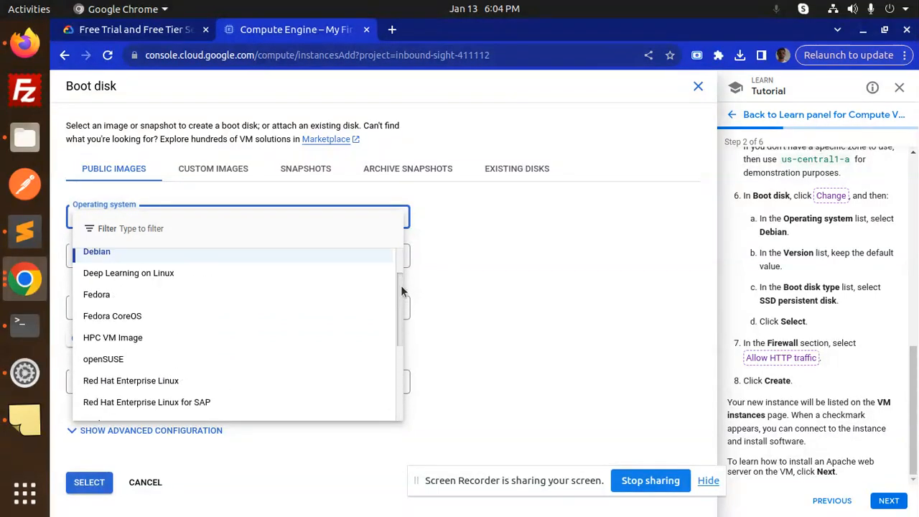
scroll(down, 3)
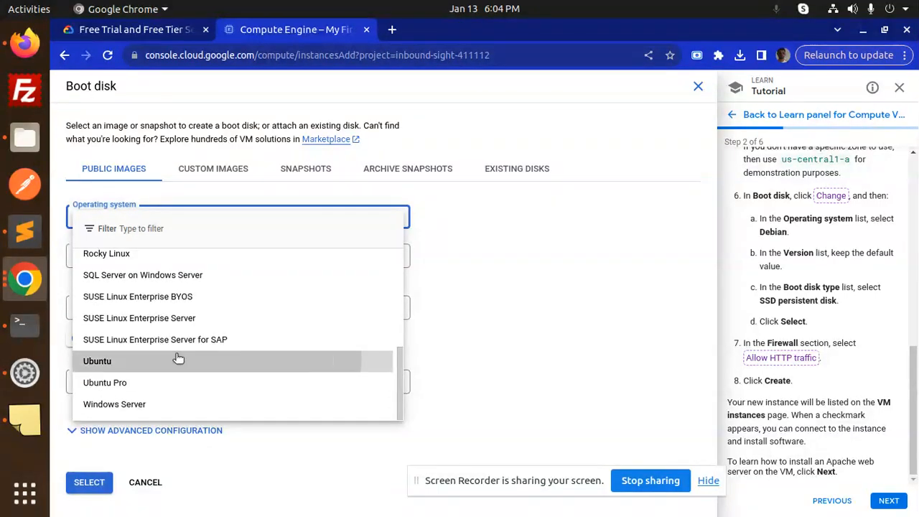
click(96, 361)
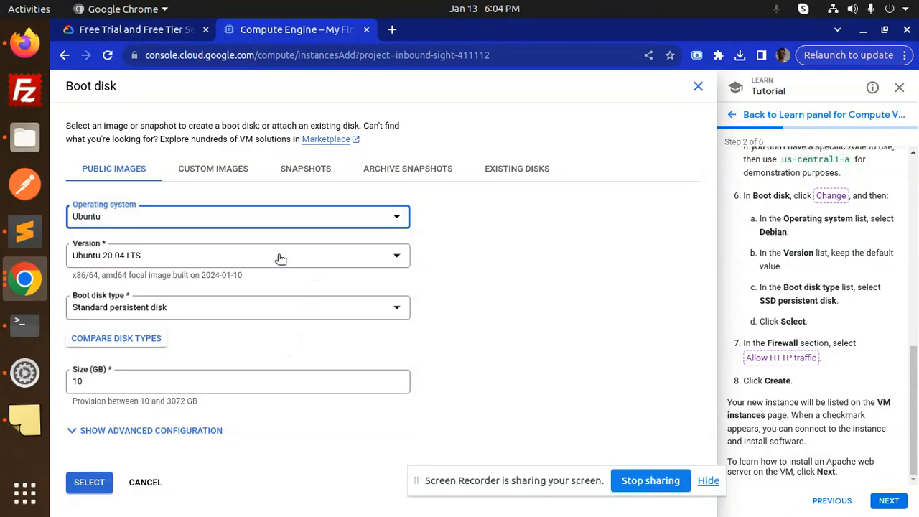
mouse_move(271, 374)
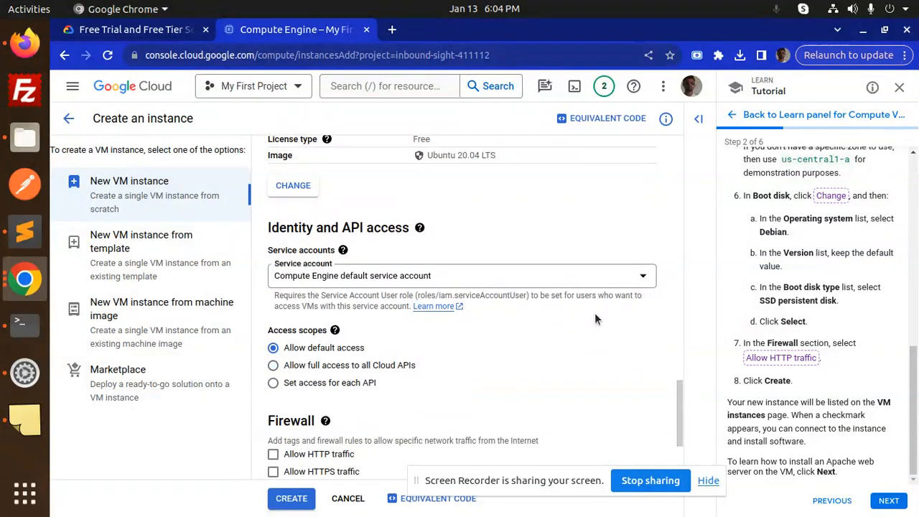
- Turn on Allow HTTP traffic in the Firewall section of the instance form
scroll(down, 3)
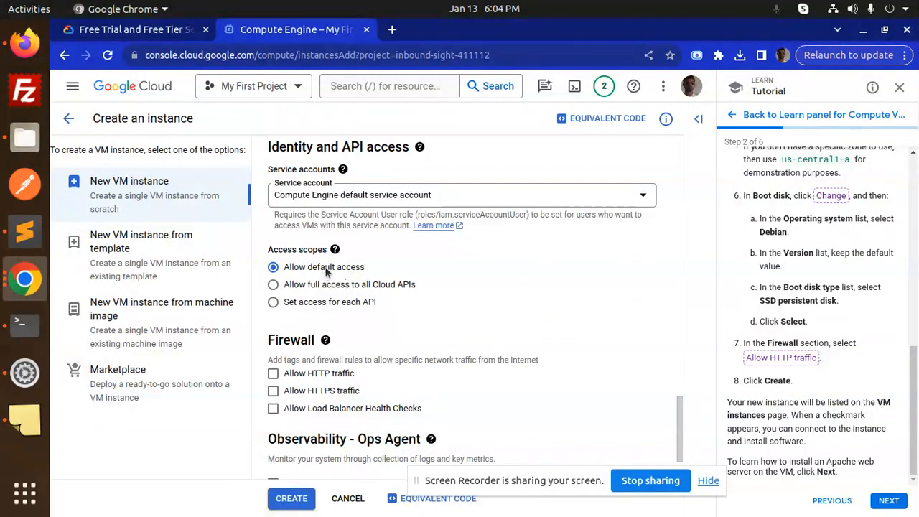
mouse_move(393, 294)
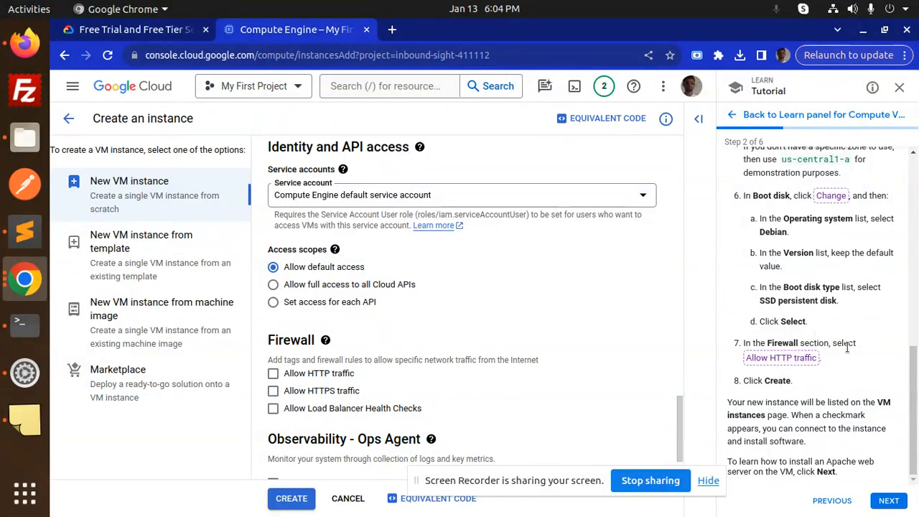
mouse_move(693, 378)
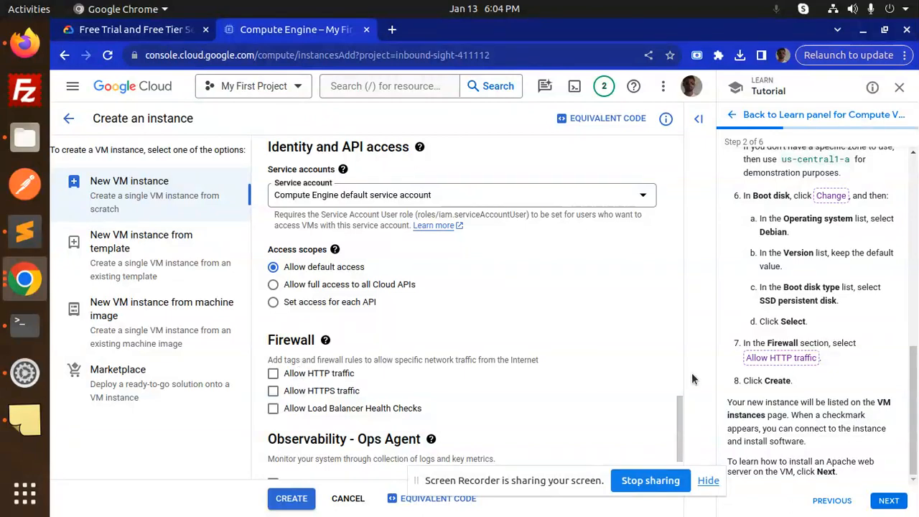
click(273, 373)
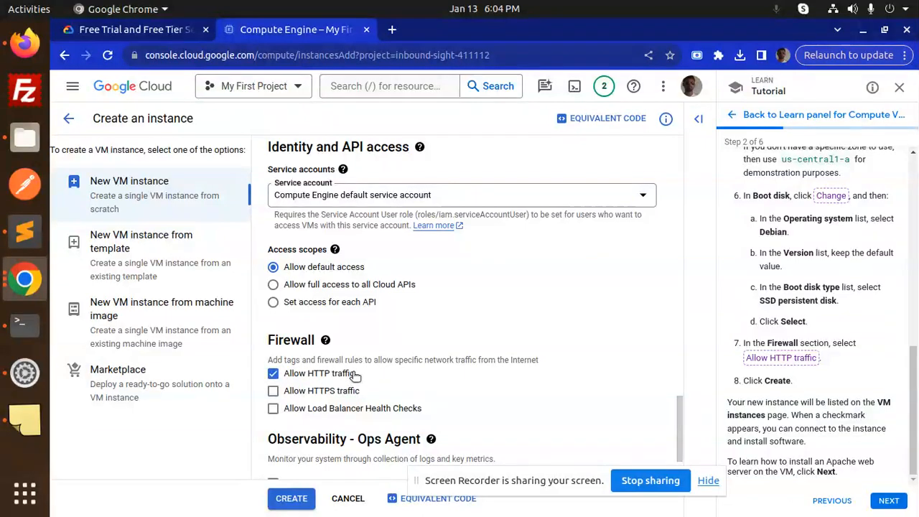
scroll(down, 3)
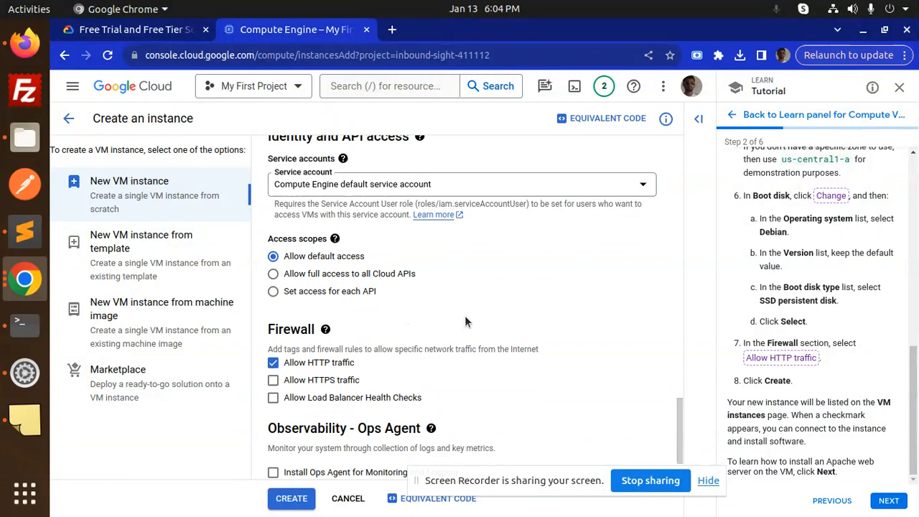
scroll(down, 3)
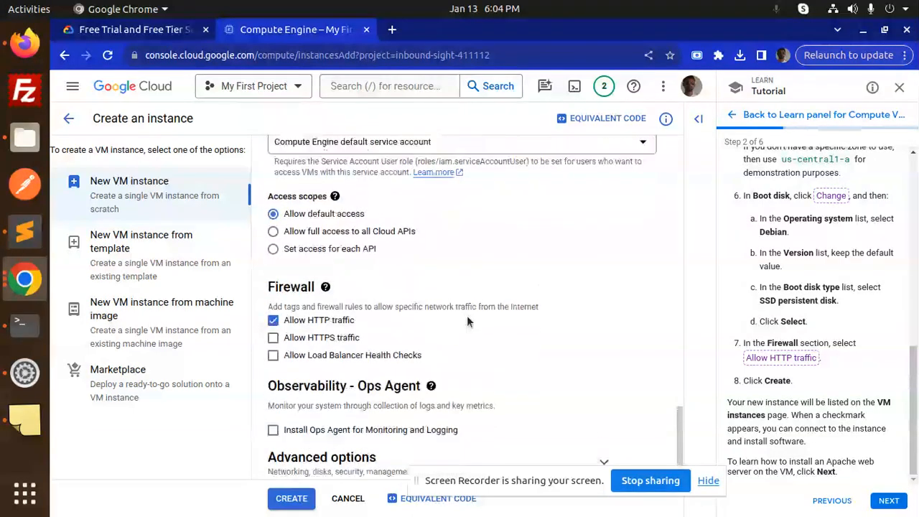
scroll(down, 3)
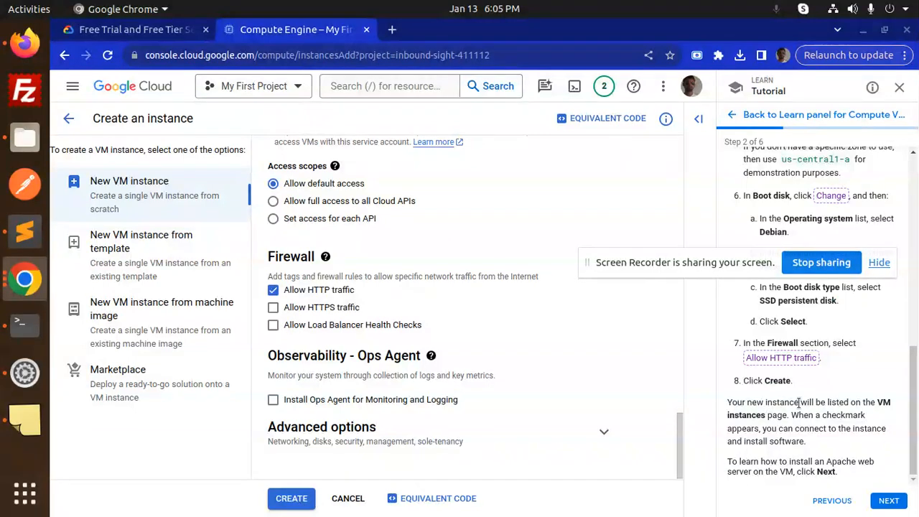
- Create the configured linux-web-server VM and wait until it is running in asia-south1-c
click(291, 498)
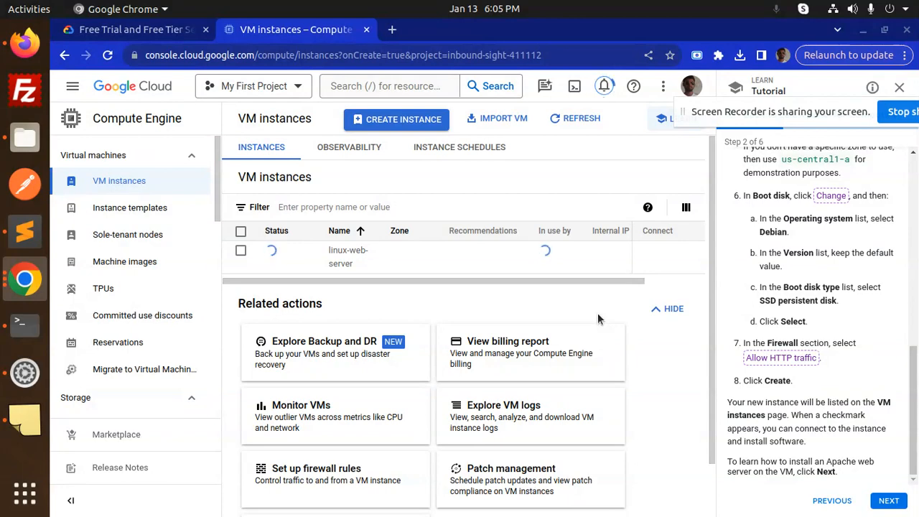
click(889, 501)
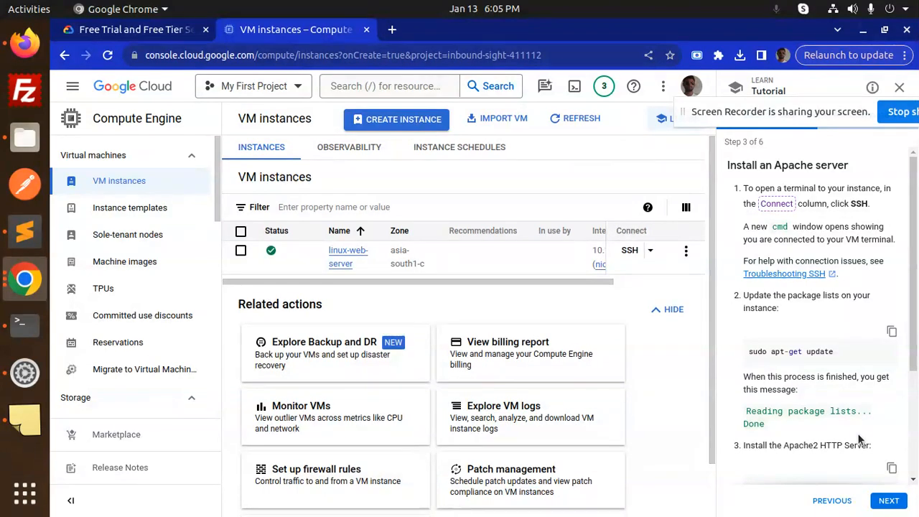
mouse_move(653, 159)
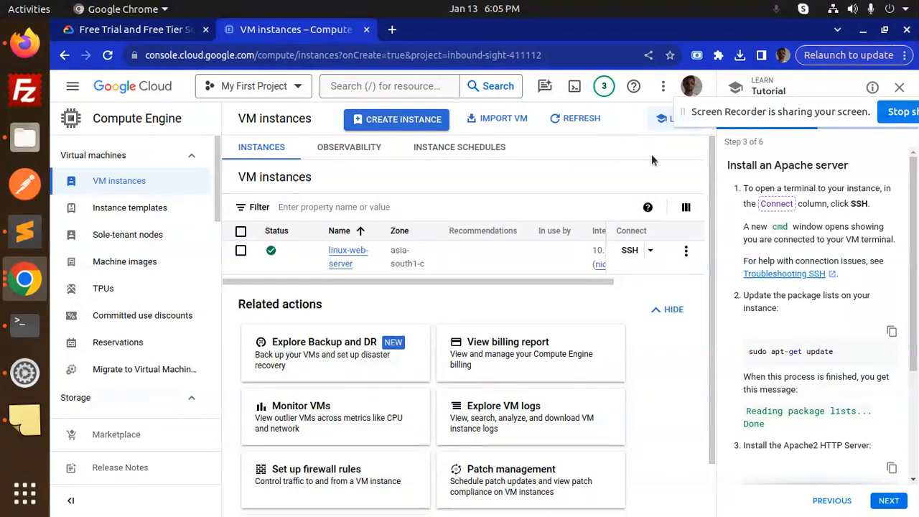
mouse_move(587, 273)
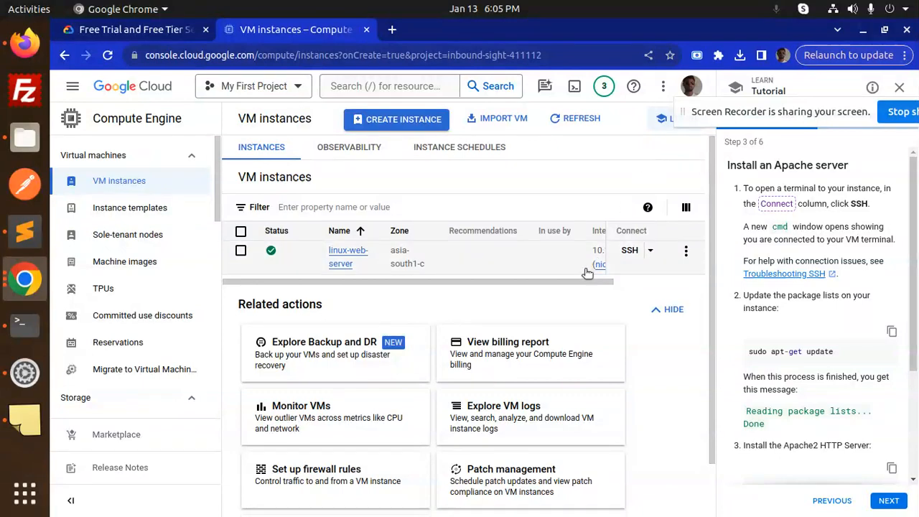
- Open the VM's external IP 34.93.205.53 in a new tab and show the SSH connection options
scroll(right, 3)
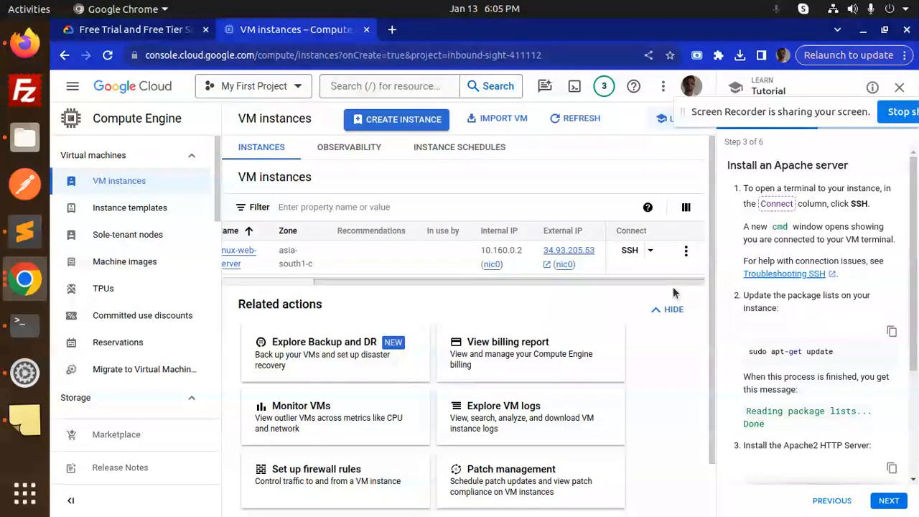
click(568, 250)
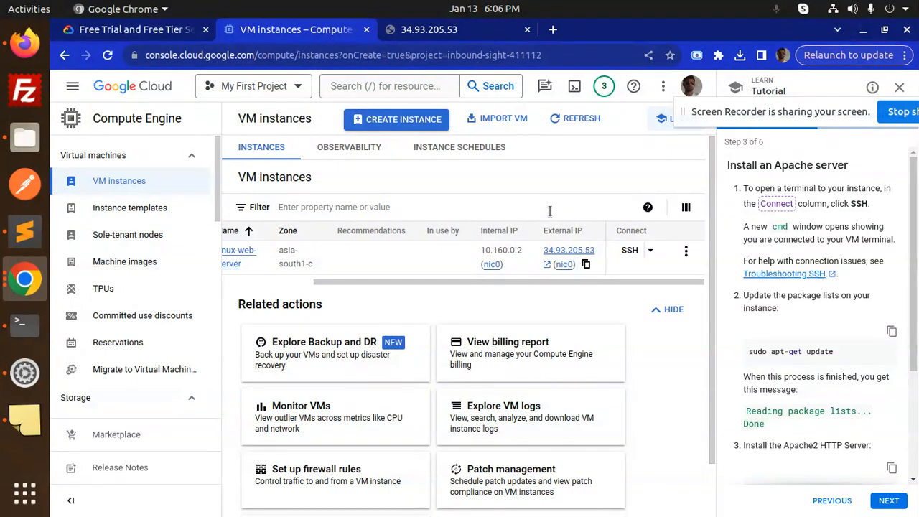
click(649, 249)
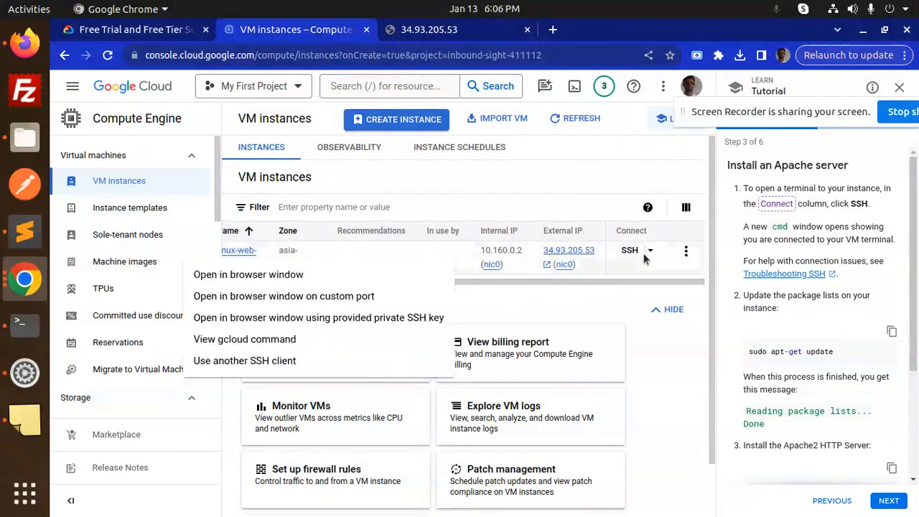
mouse_move(566, 156)
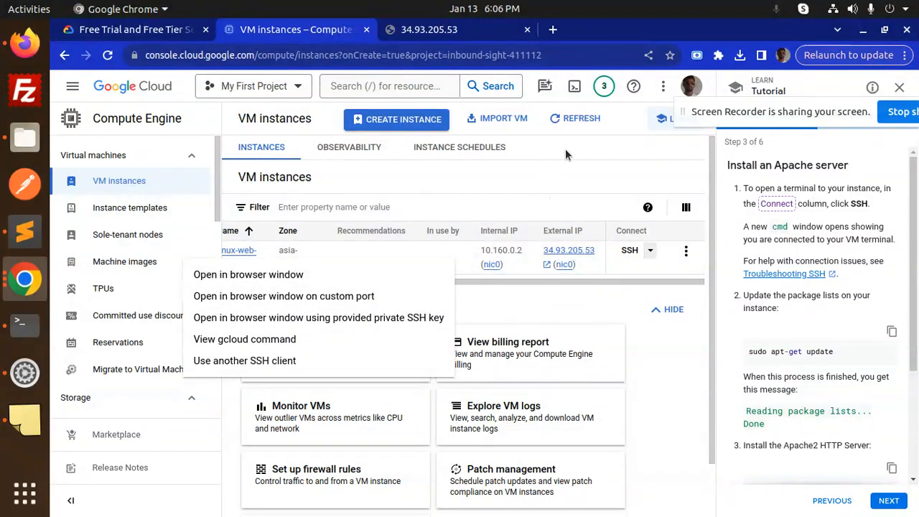